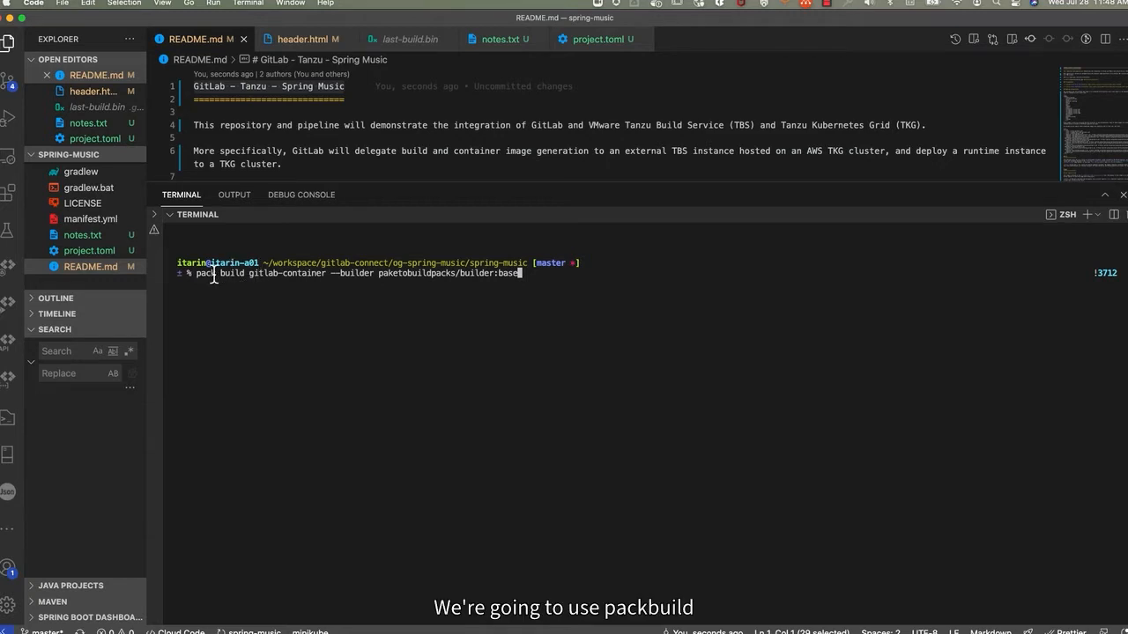
- Run the pack build for gitlab-container, then list it with 'docker images gitlab-container'
{"action": "key", "text": "Return"}
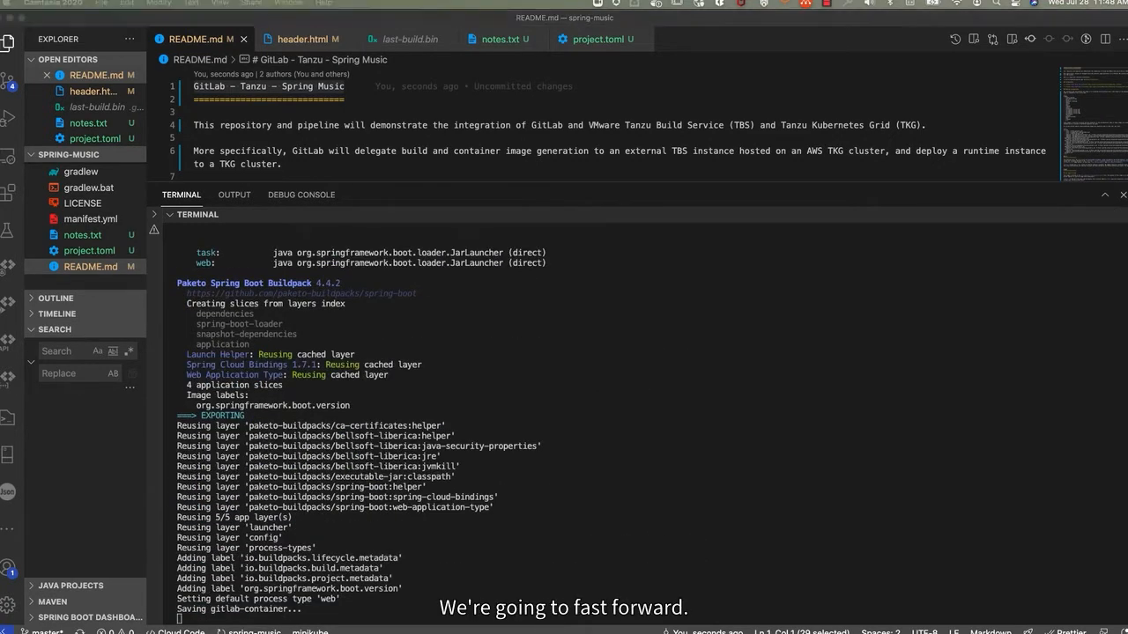
{"action": "scroll", "scroll_direction": "down", "scroll_amount": 3}
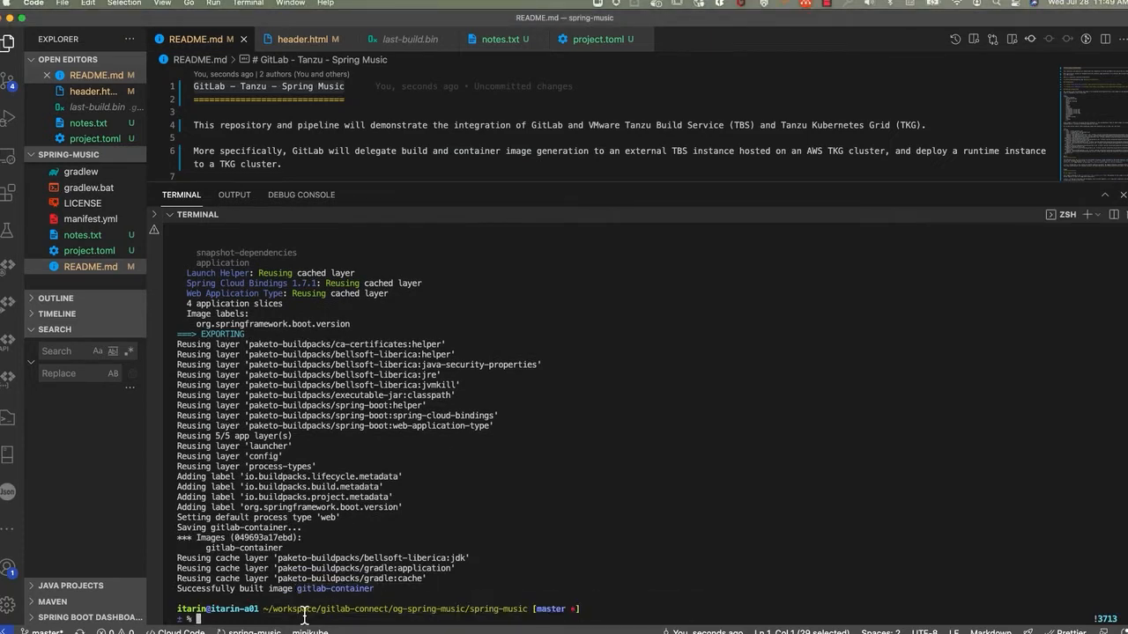
{"action": "type", "text": "docker images gitlab-container"}
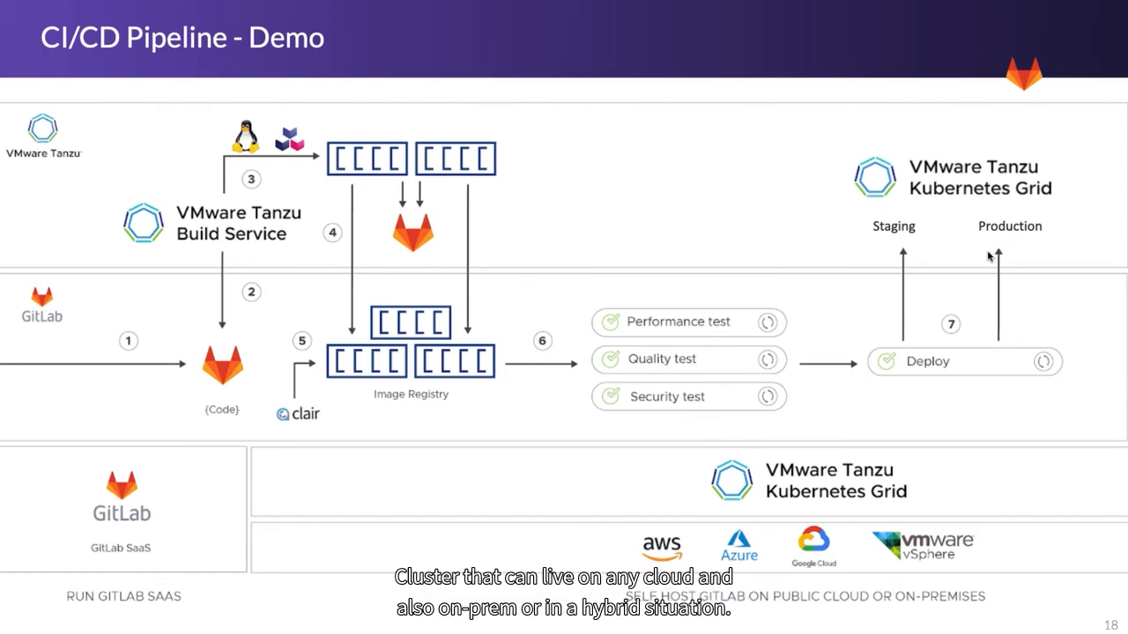
{"action": "mouse_move", "coordinate": [950, 567]}
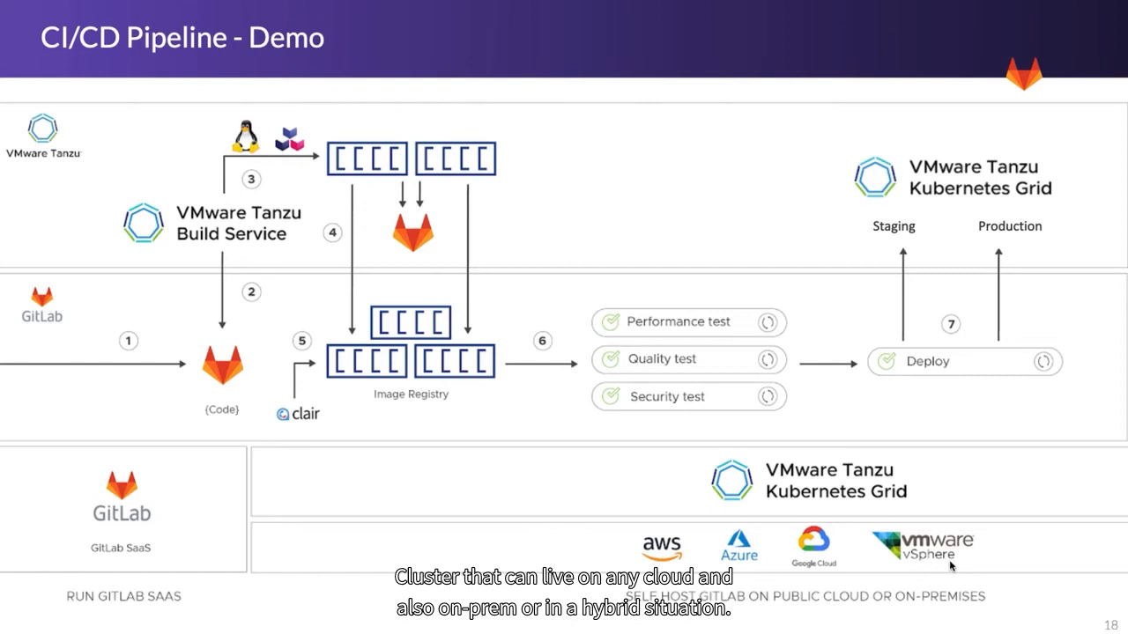
{"action": "mouse_move", "coordinate": [842, 571]}
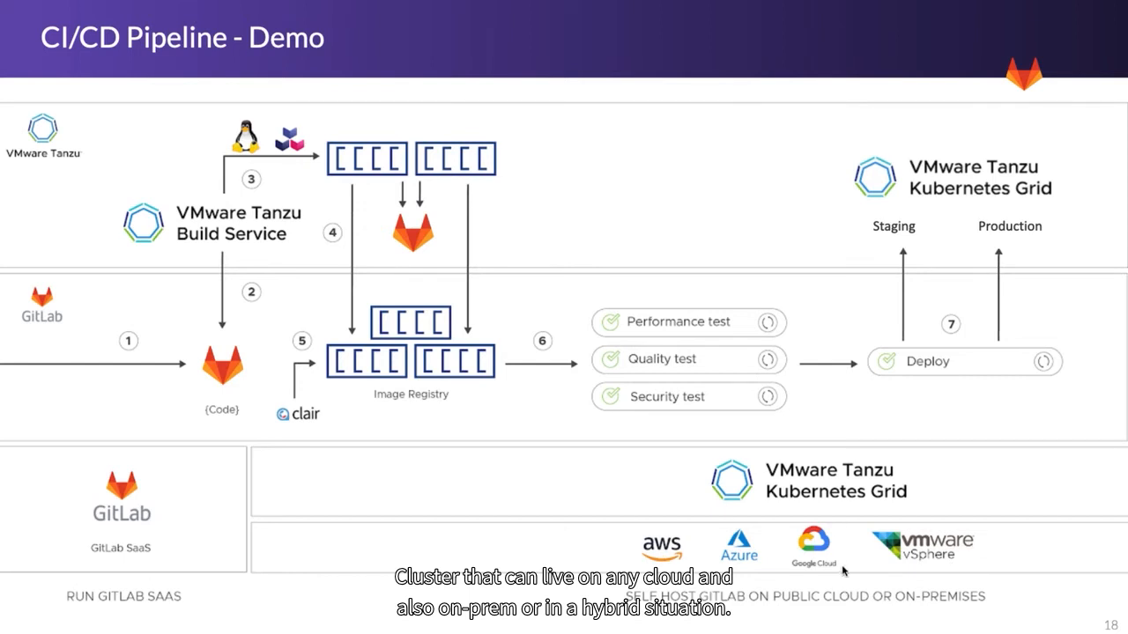
{"action": "mouse_move", "coordinate": [913, 555]}
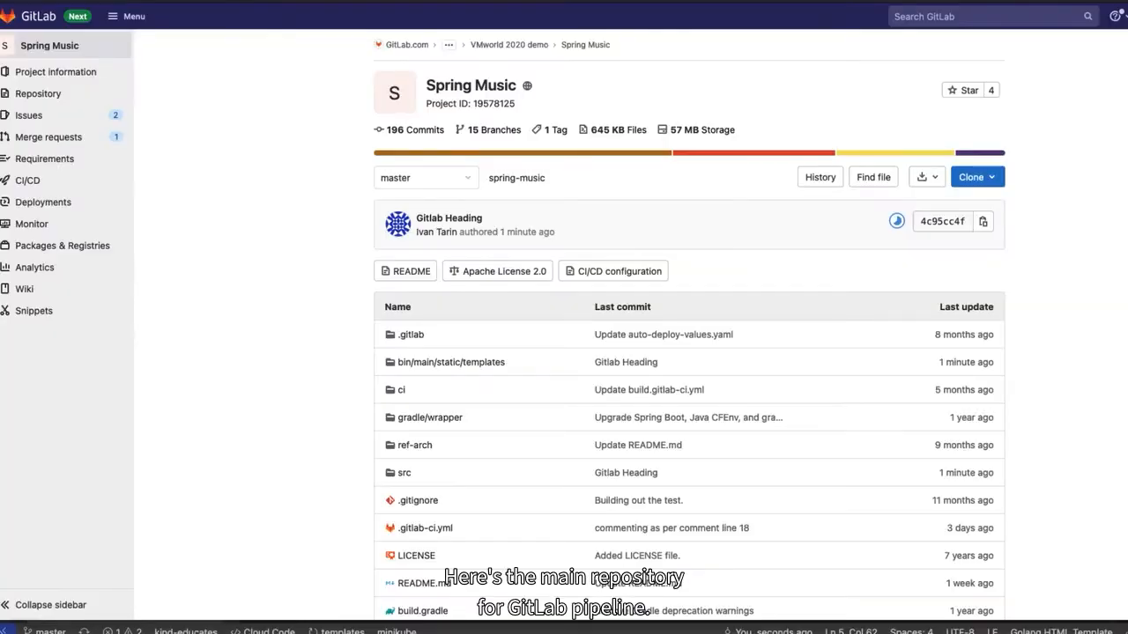
{"action": "mouse_move", "coordinate": [1119, 201]}
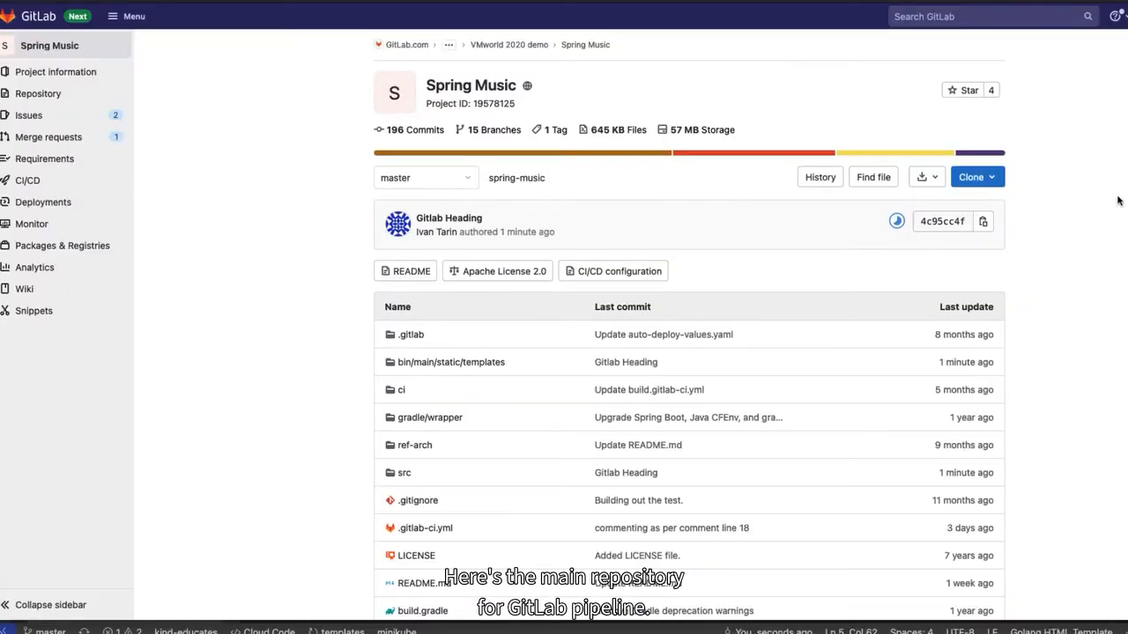
{"action": "mouse_move", "coordinate": [581, 96]}
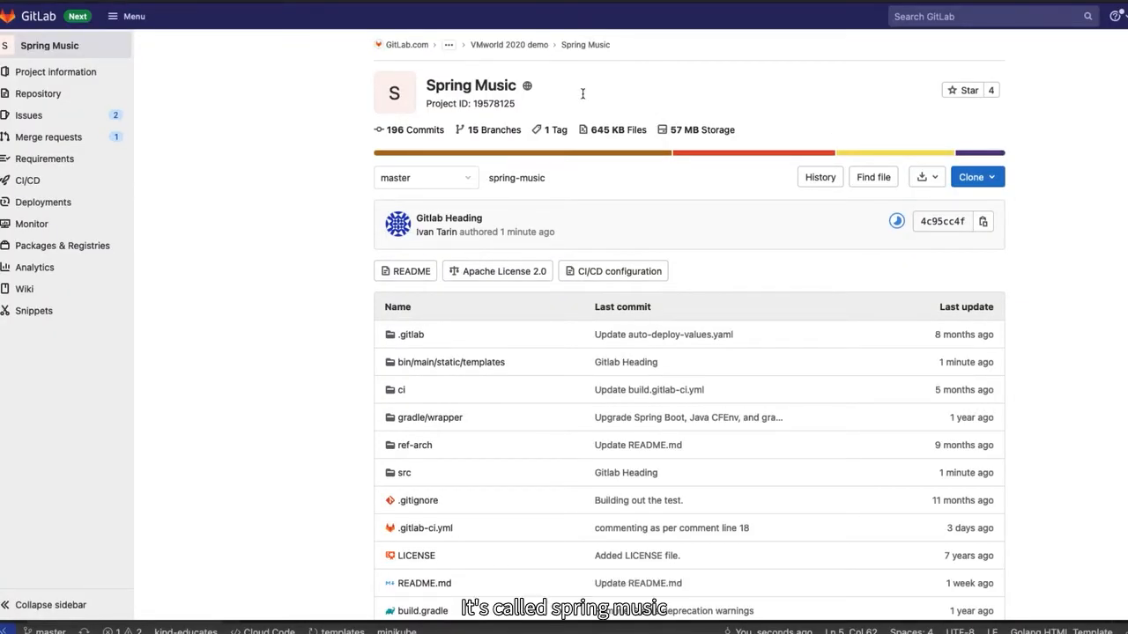
{"action": "scroll", "scroll_direction": "down", "scroll_amount": 3}
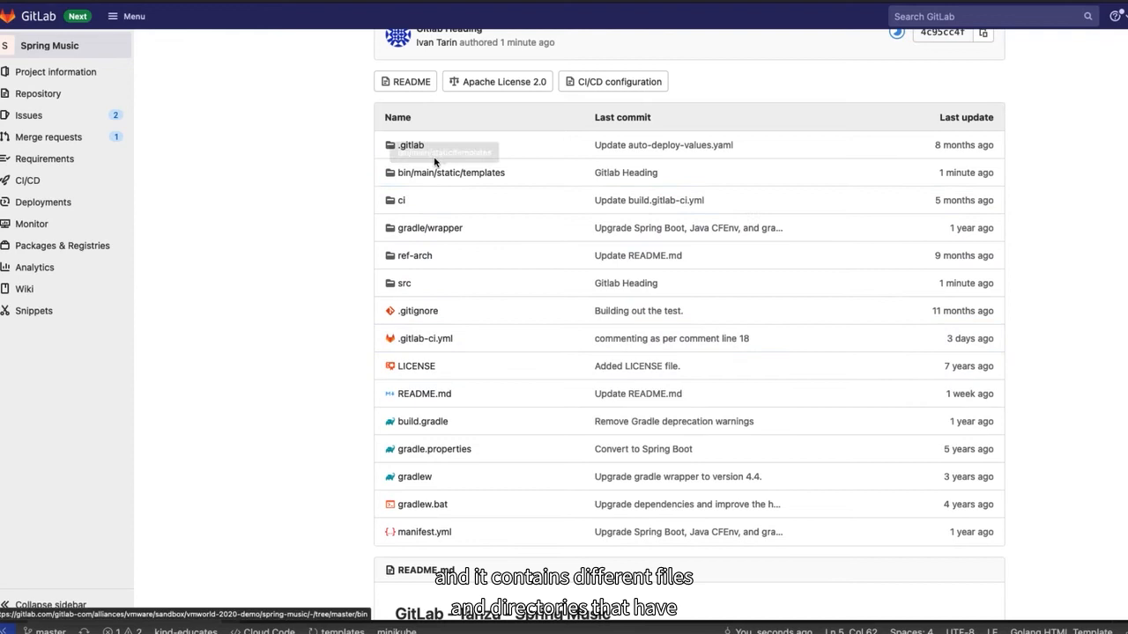
{"action": "mouse_move", "coordinate": [560, 278]}
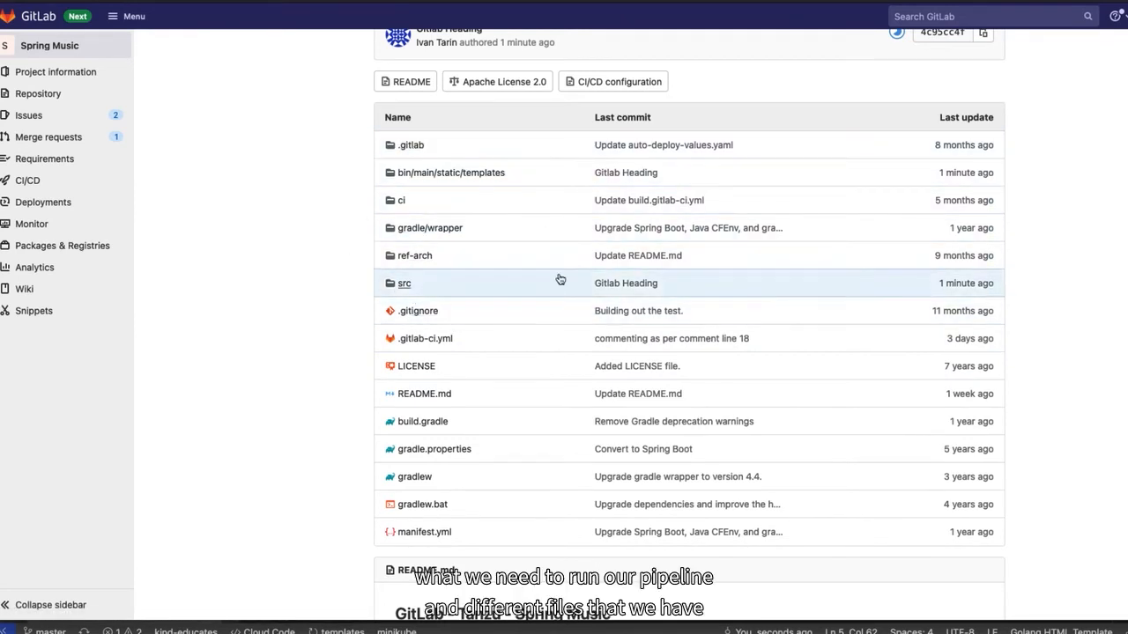
{"action": "mouse_move", "coordinate": [414, 256]}
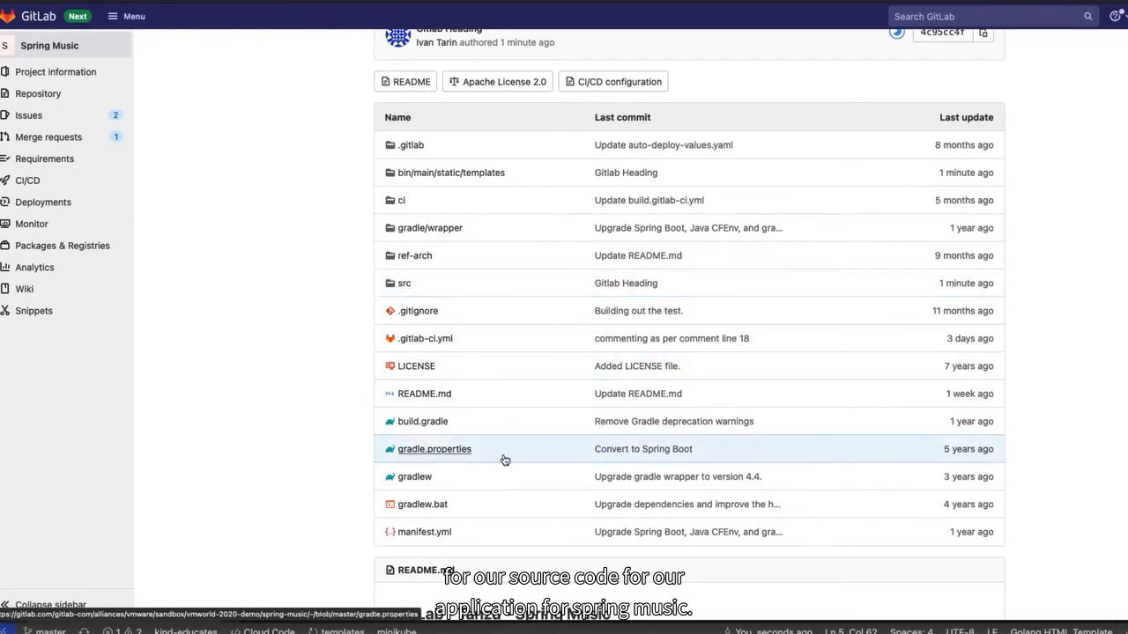
{"action": "scroll", "scroll_direction": "down", "scroll_amount": 3}
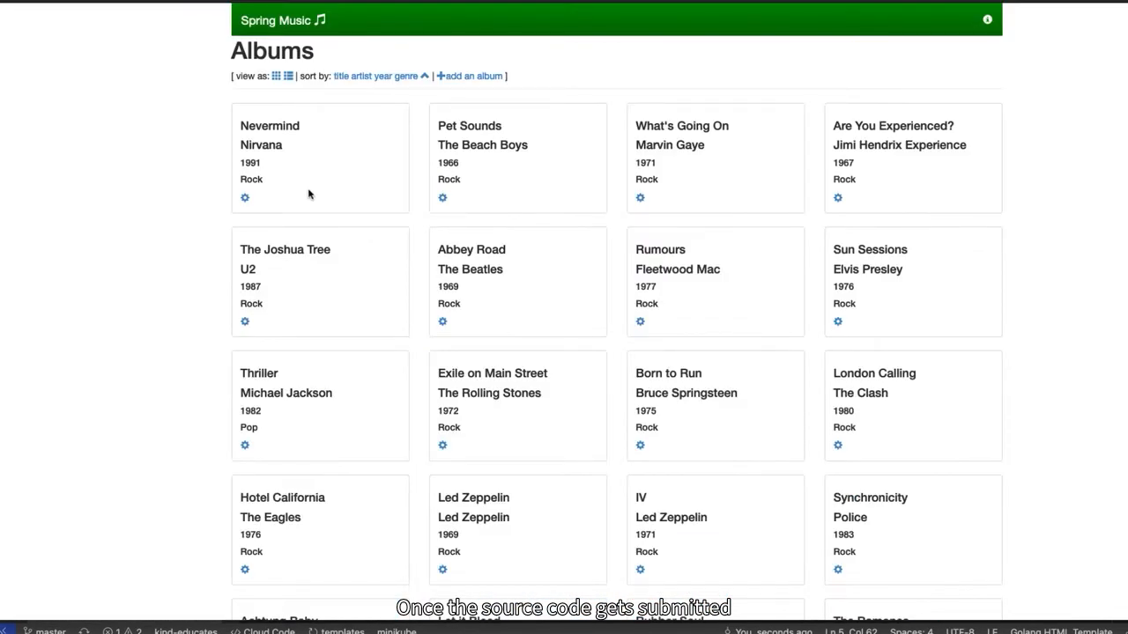
{"action": "mouse_move", "coordinate": [233, 11]}
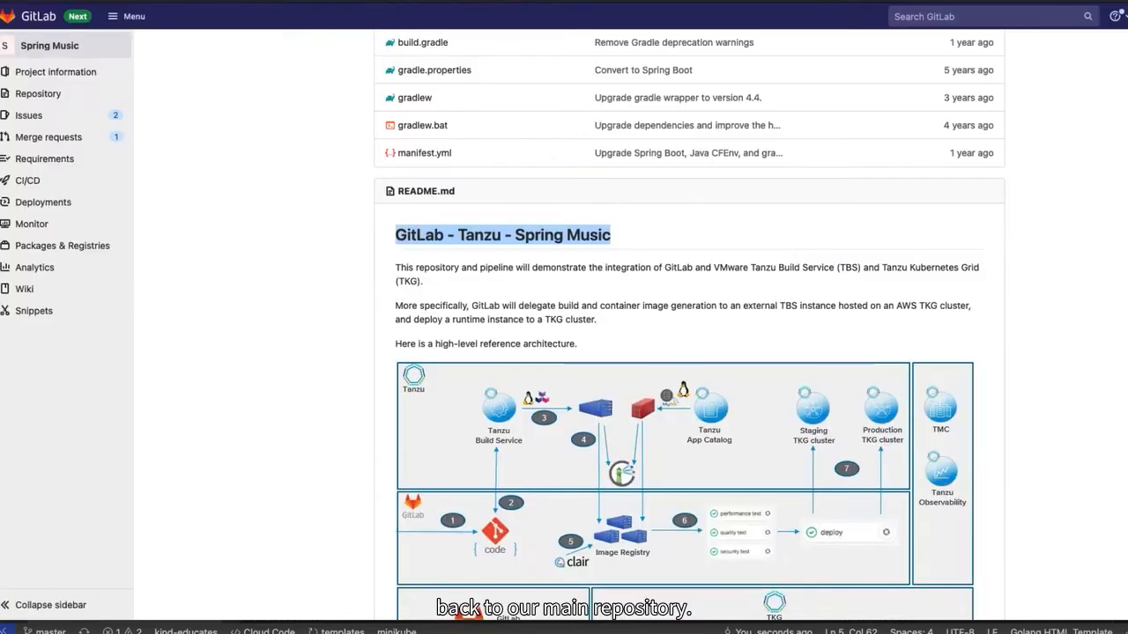
{"action": "mouse_move", "coordinate": [385, 220]}
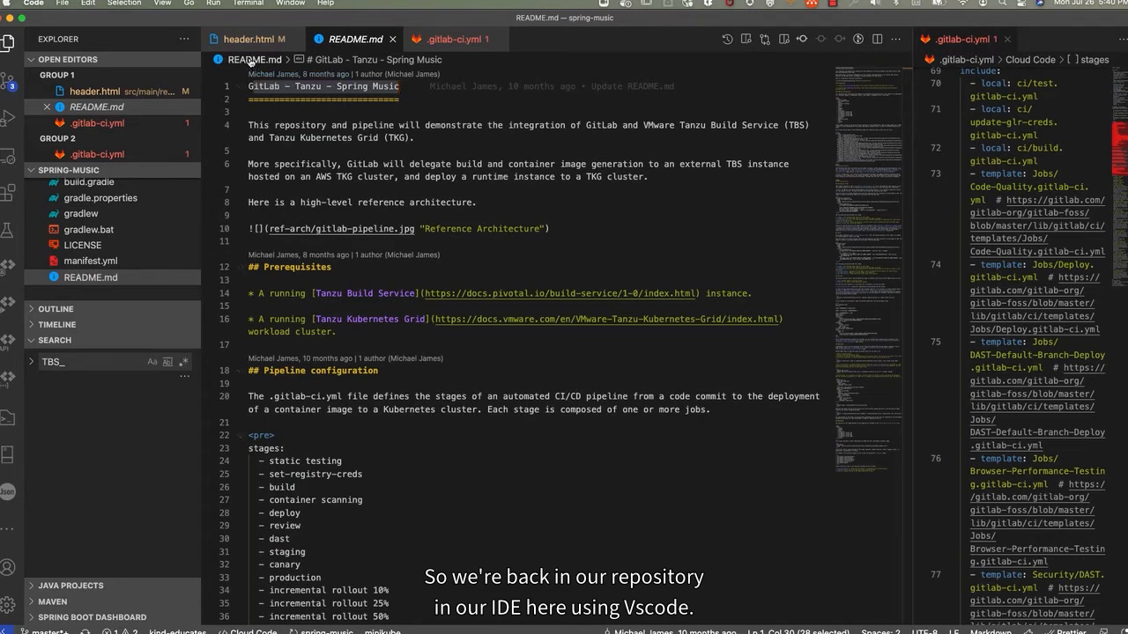
- Replace the navbar-brand 'Spring Music' in header.html with 'Gitlab Connect 2021', save and commit
{"action": "left_click", "coordinate": [254, 39]}
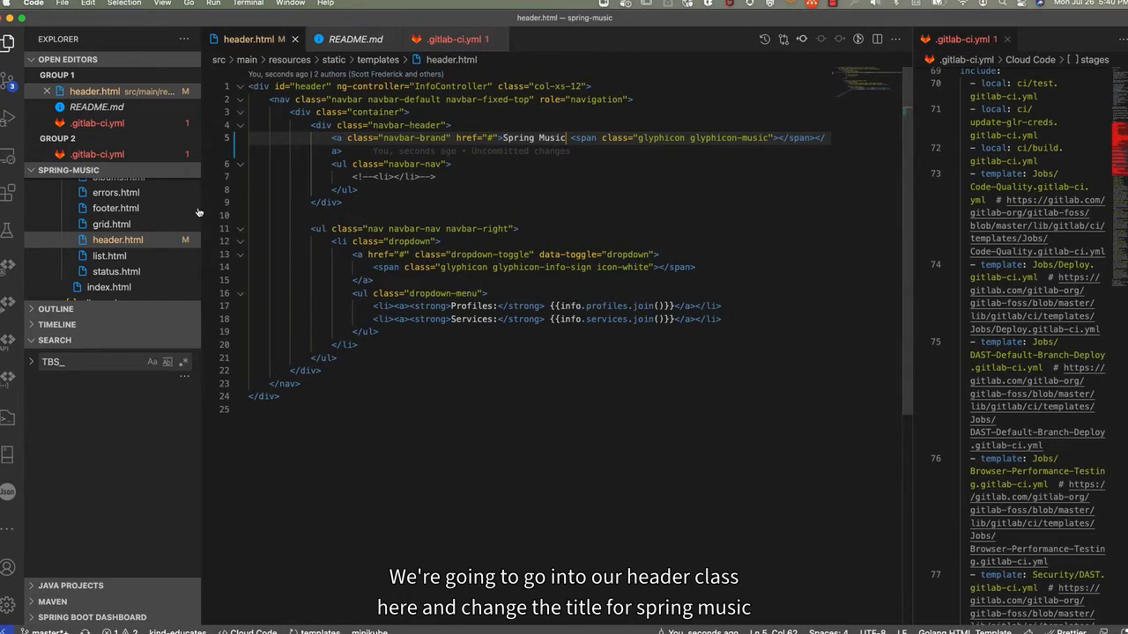
{"action": "left_click", "coordinate": [568, 138]}
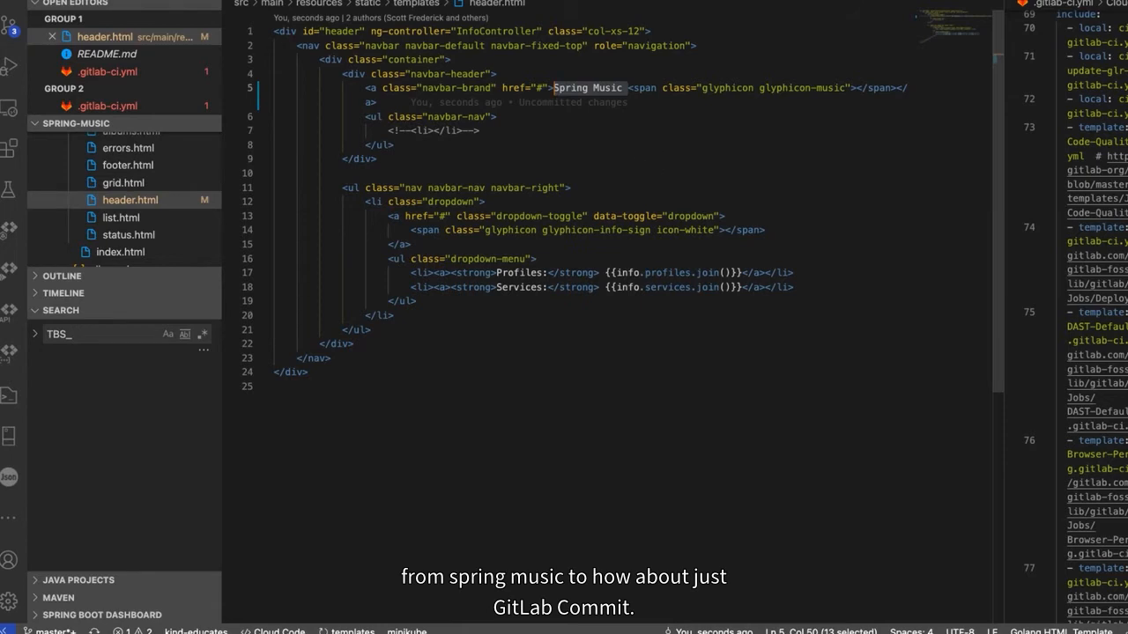
{"action": "type", "text": "Gitlab Connect"}
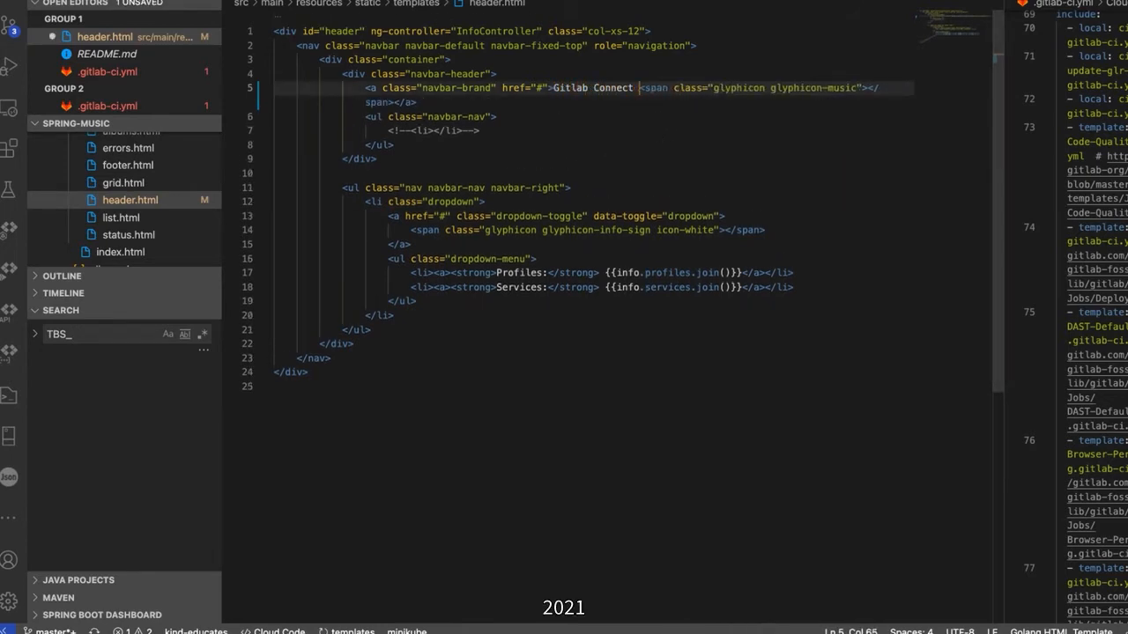
{"action": "type", "text": "2021"}
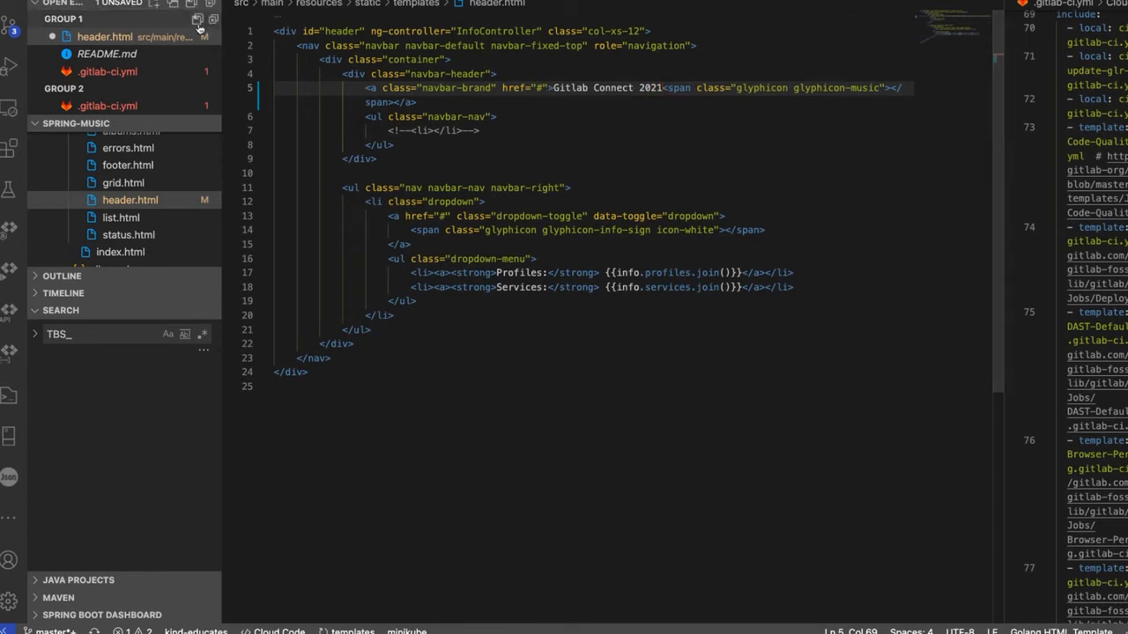
{"action": "key", "text": "ctrl+s"}
{"action": "type", "text": "Gitlab Connect 2021"}
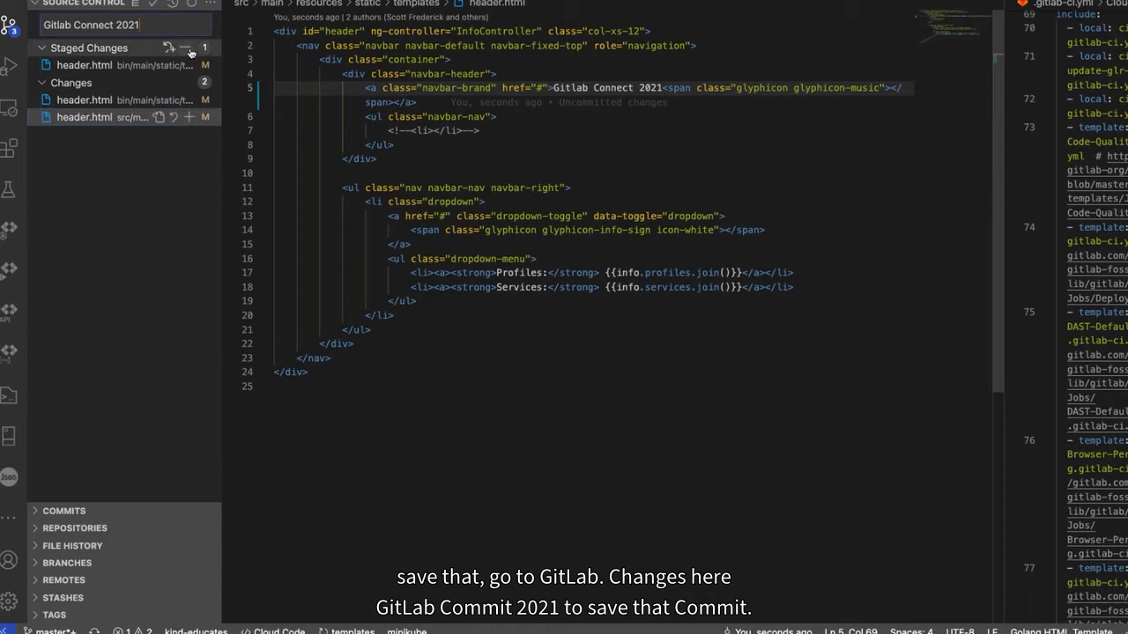
{"action": "left_click", "coordinate": [42, 83]}
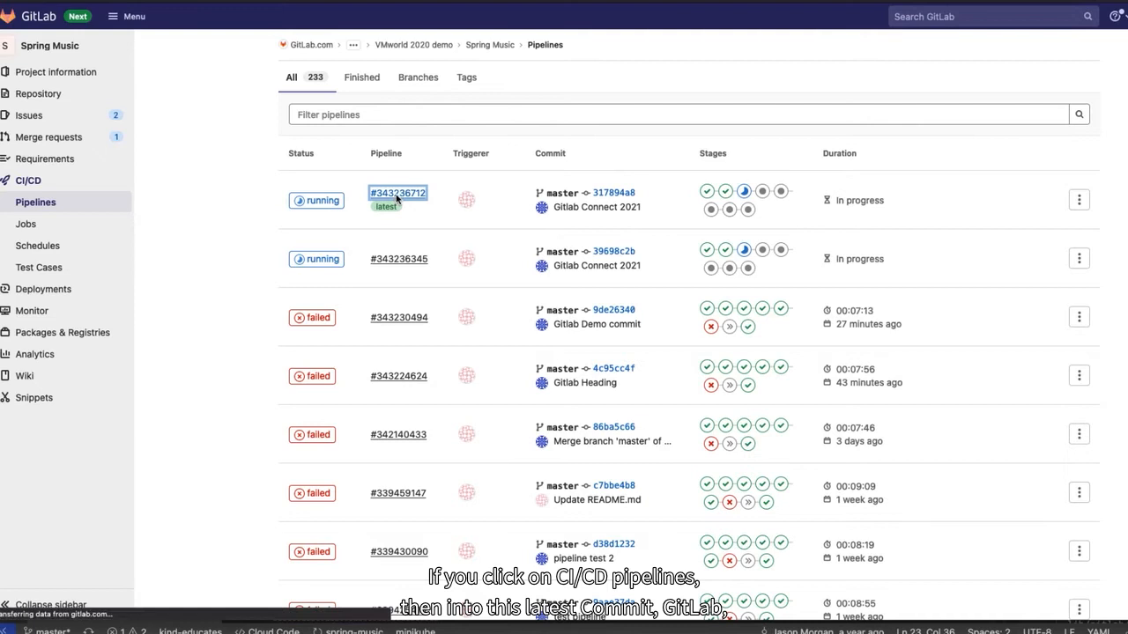
- View the latest Gitlab Connect 2021 pipeline's stage graph from registry creds through production
{"action": "left_click", "coordinate": [397, 192]}
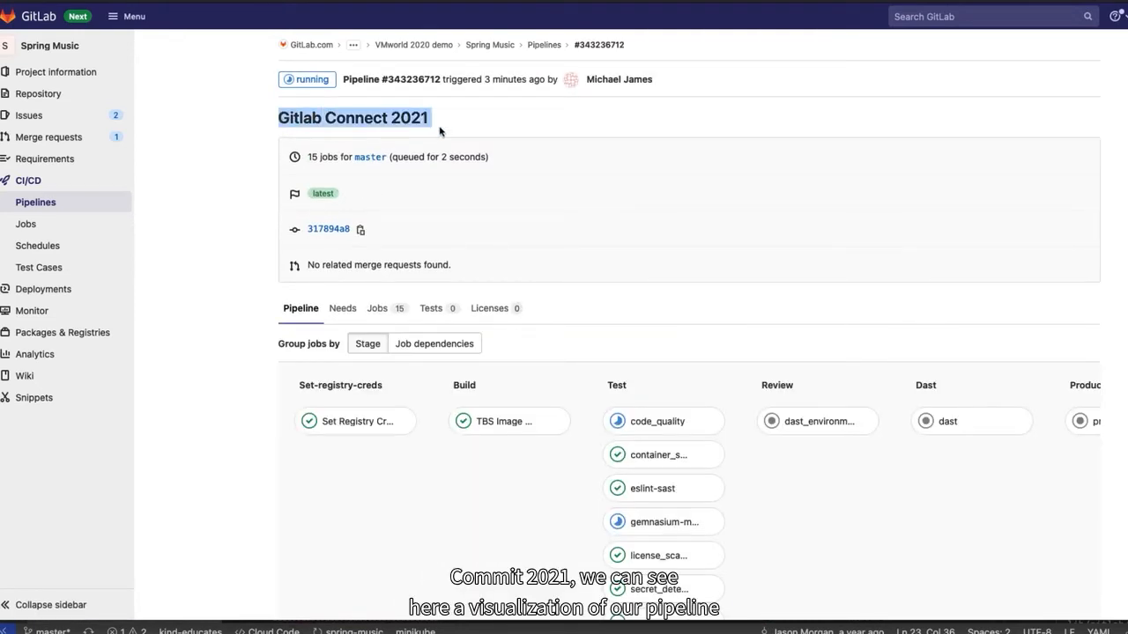
{"action": "scroll", "scroll_direction": "down", "scroll_amount": 3}
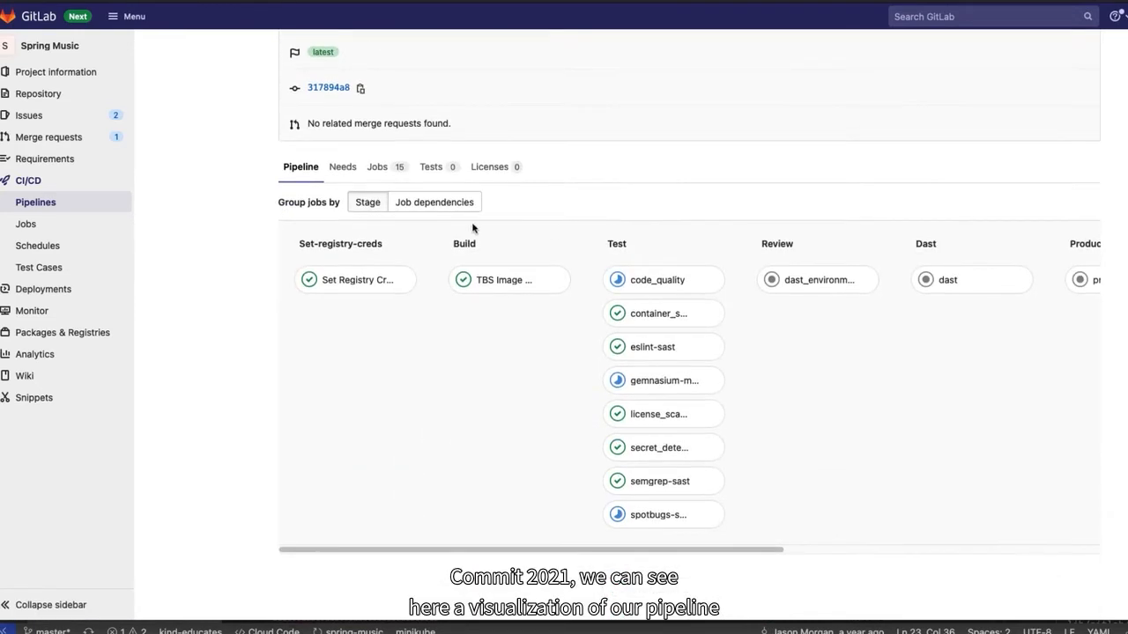
{"action": "mouse_move", "coordinate": [415, 298]}
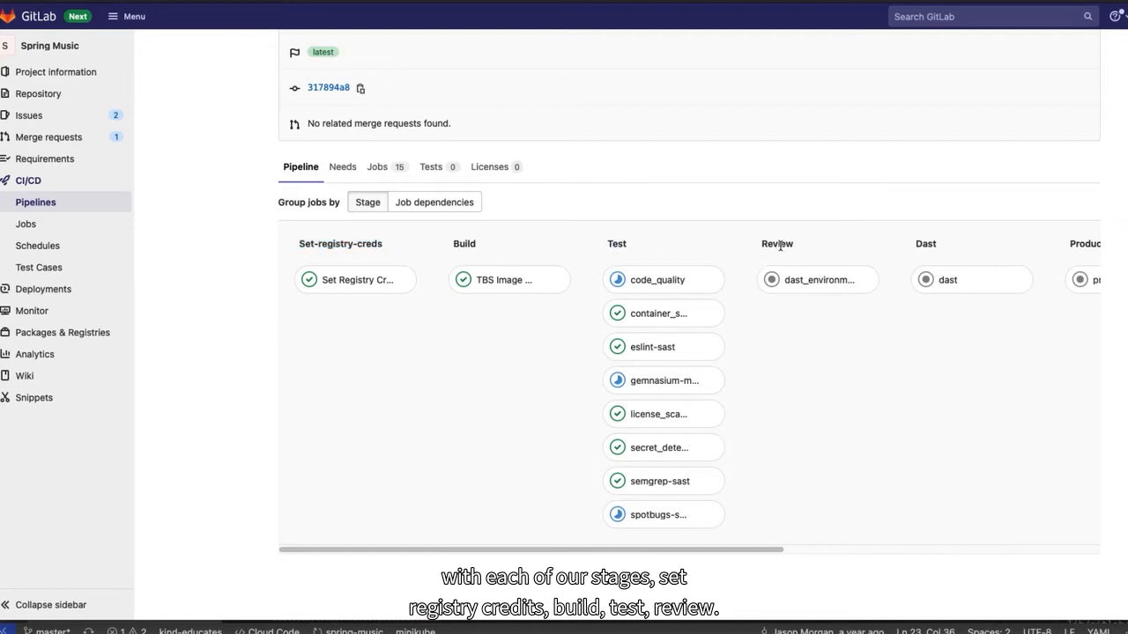
{"action": "scroll", "scroll_direction": "right", "scroll_amount": 3}
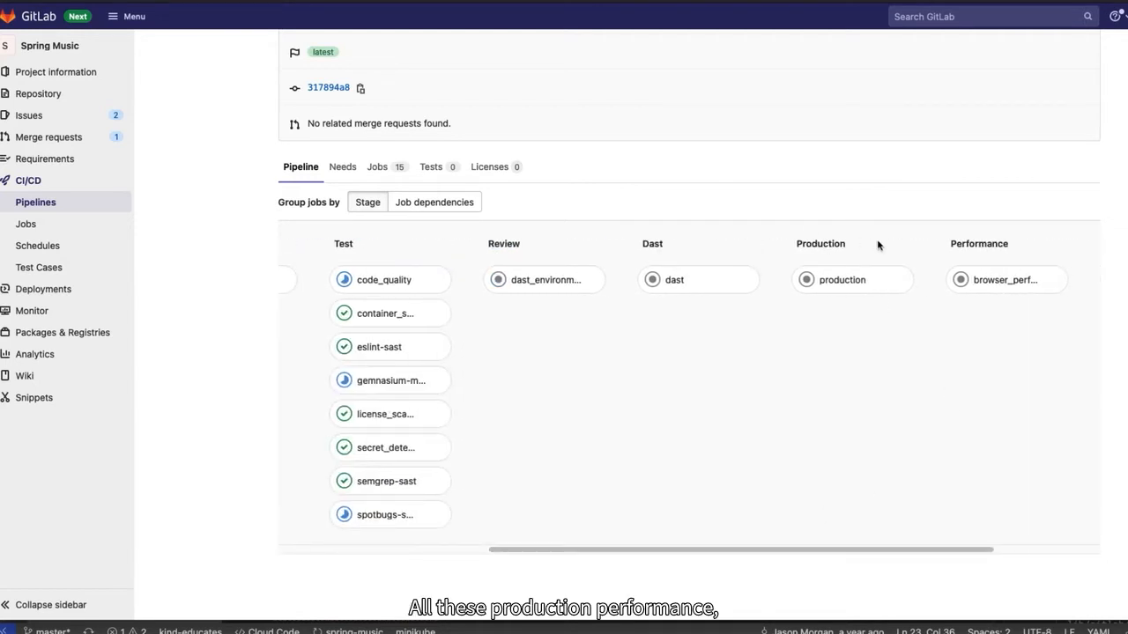
{"action": "scroll", "scroll_direction": "left", "scroll_amount": 3}
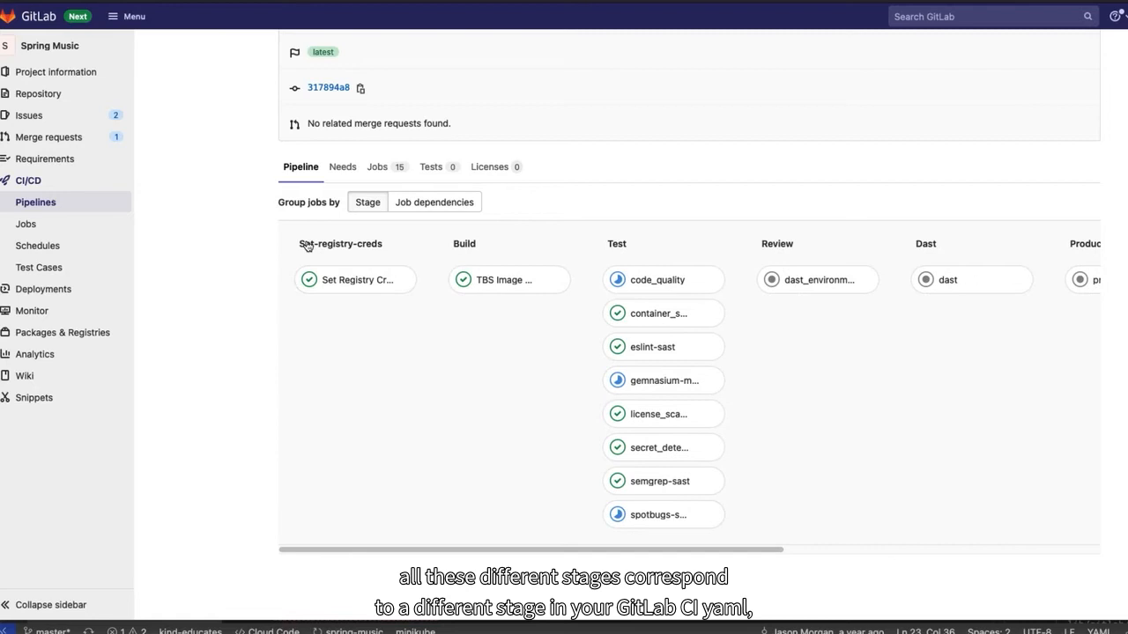
{"action": "mouse_move", "coordinate": [430, 245]}
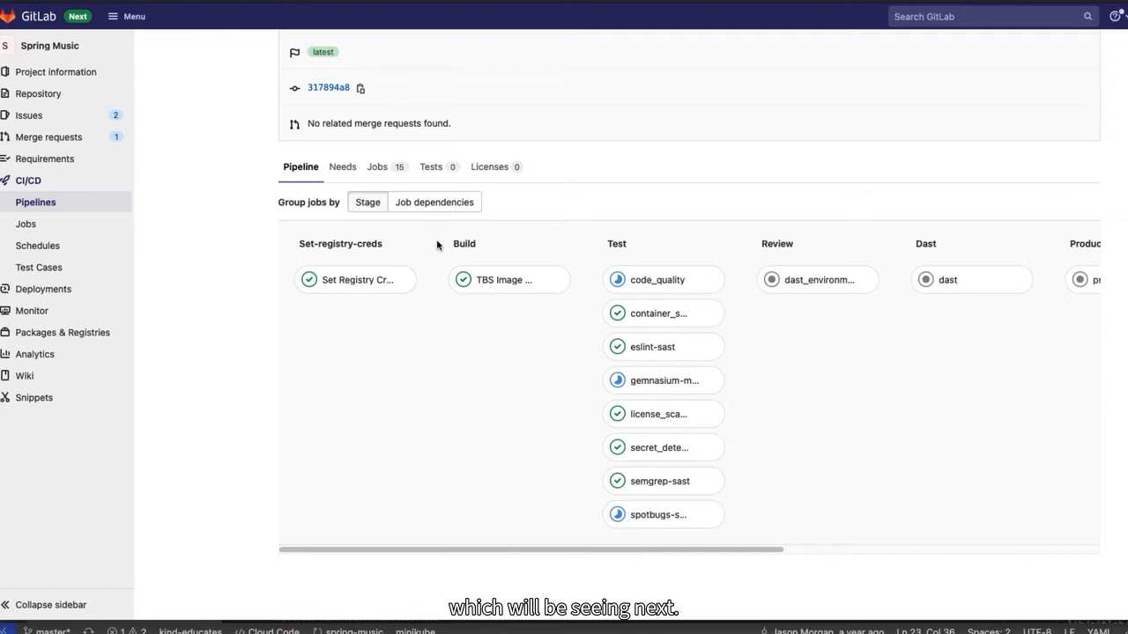
{"action": "mouse_move", "coordinate": [292, 246]}
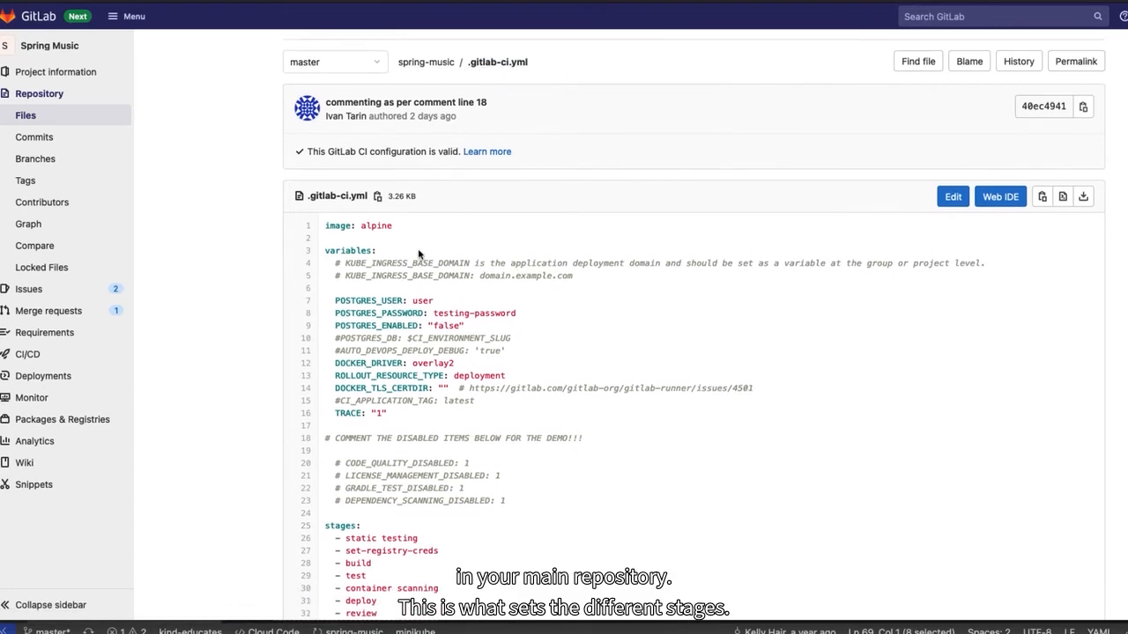
{"action": "scroll", "scroll_direction": "down", "scroll_amount": 3}
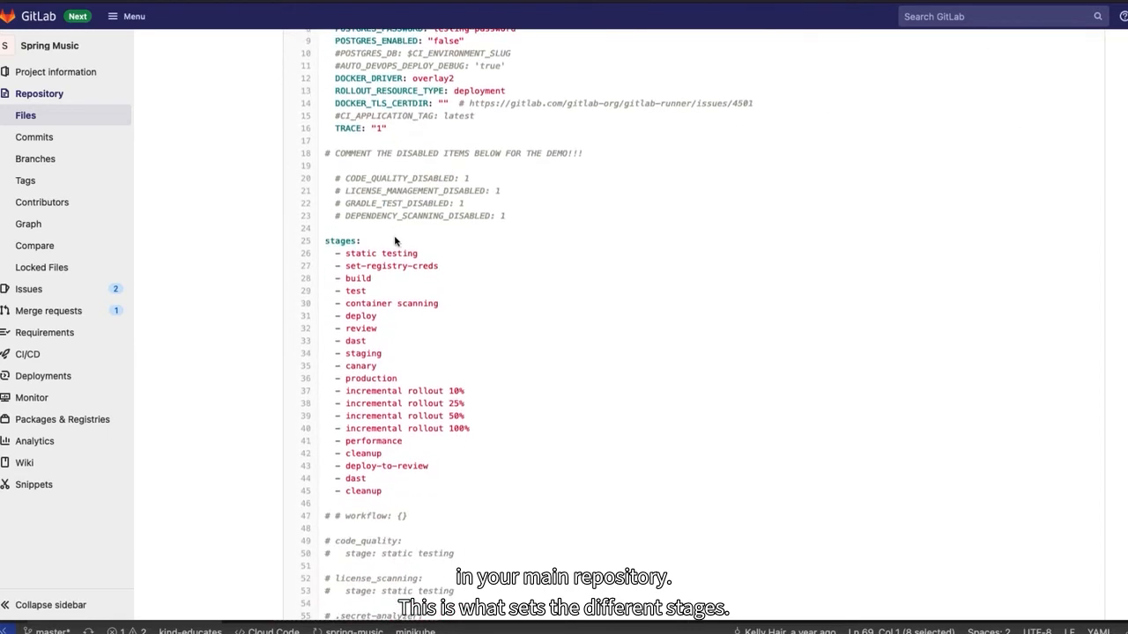
{"action": "scroll", "scroll_direction": "down", "scroll_amount": 3}
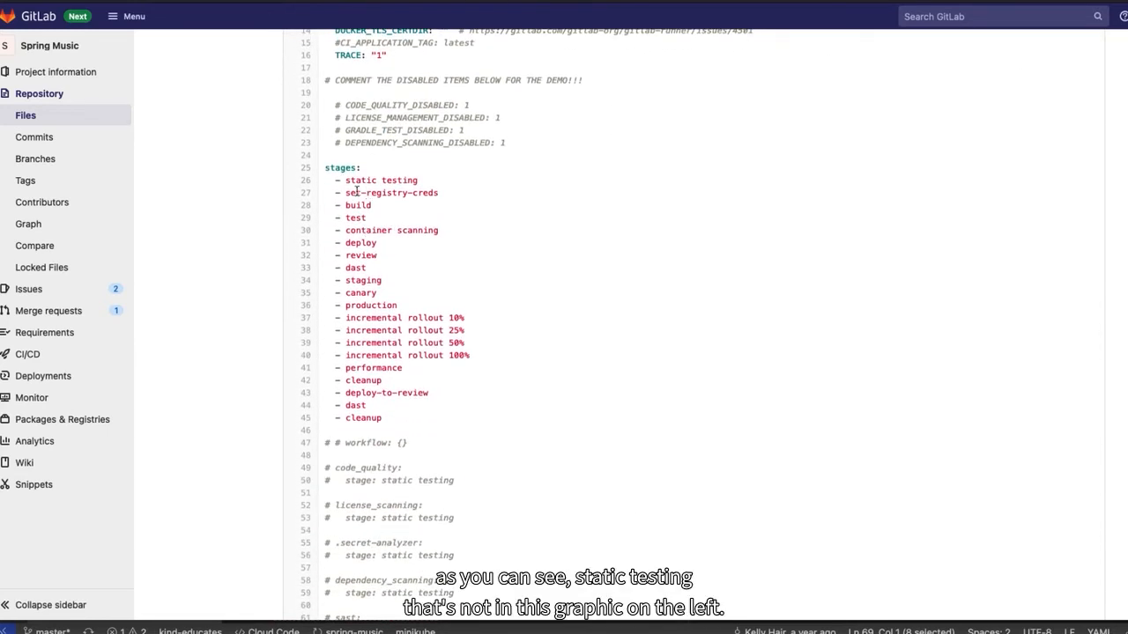
{"action": "double_click", "coordinate": [381, 180]}
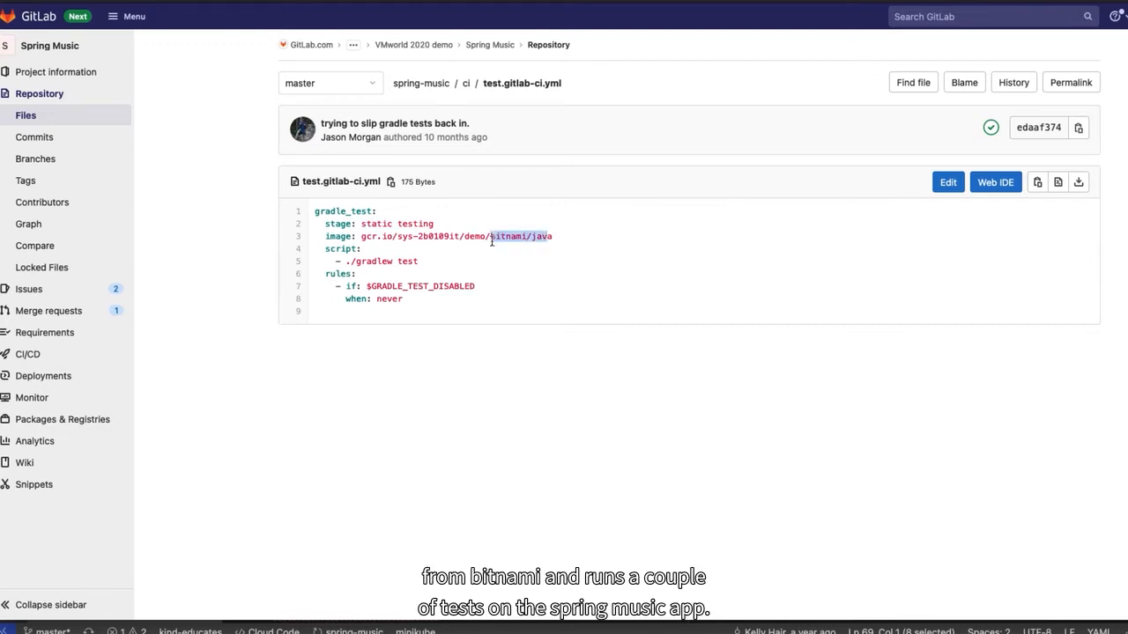
{"action": "double_click", "coordinate": [381, 261]}
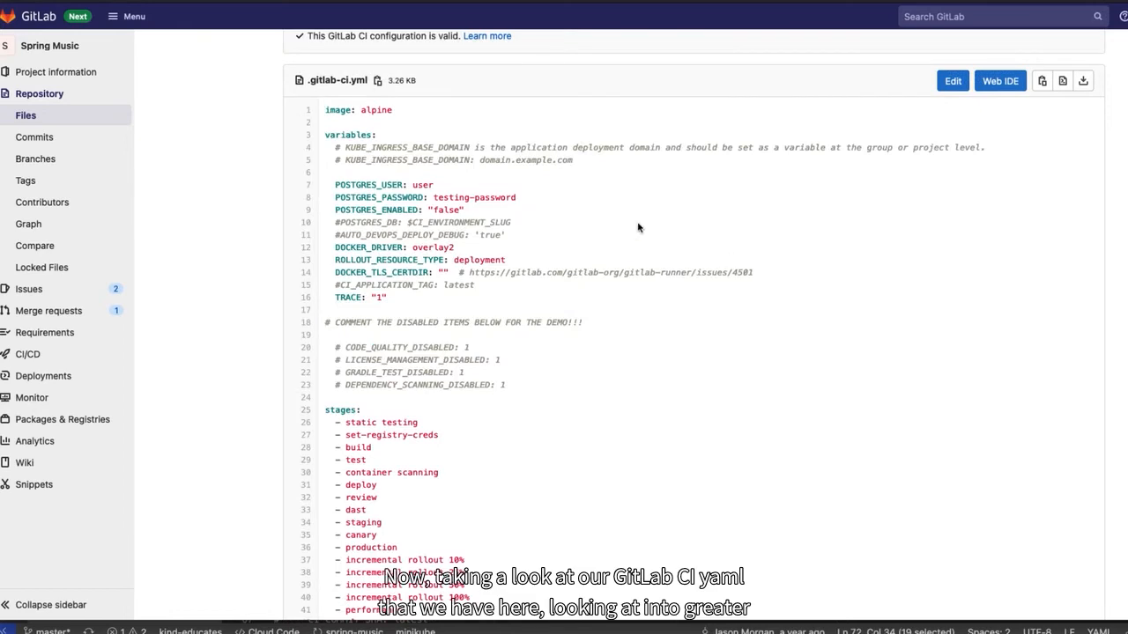
{"action": "mouse_move", "coordinate": [342, 88]}
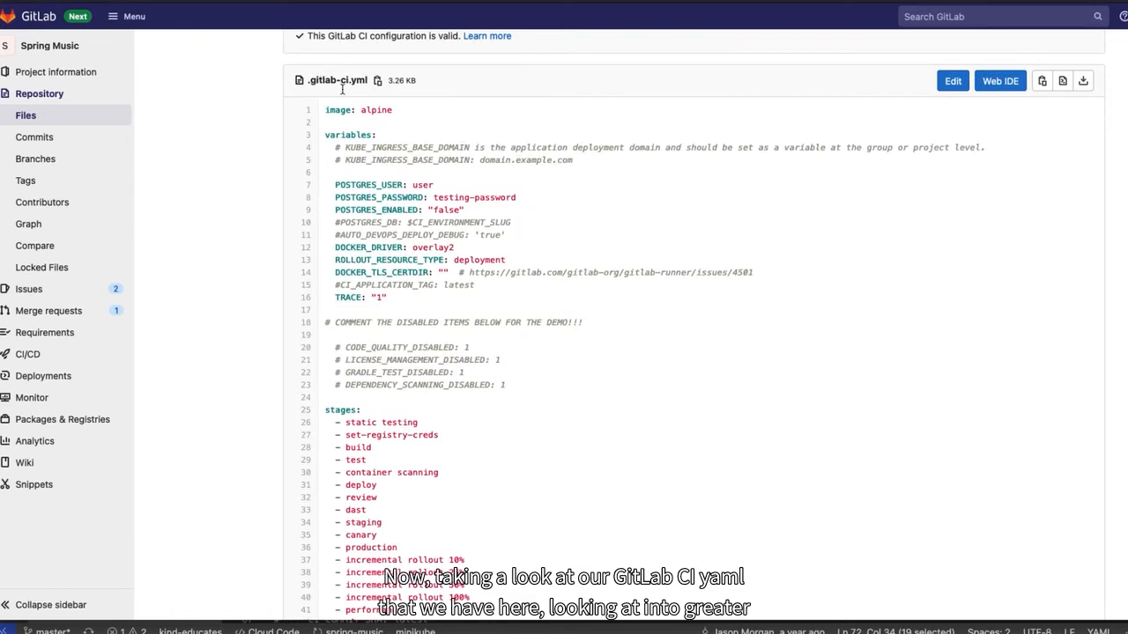
{"action": "mouse_move", "coordinate": [377, 81]}
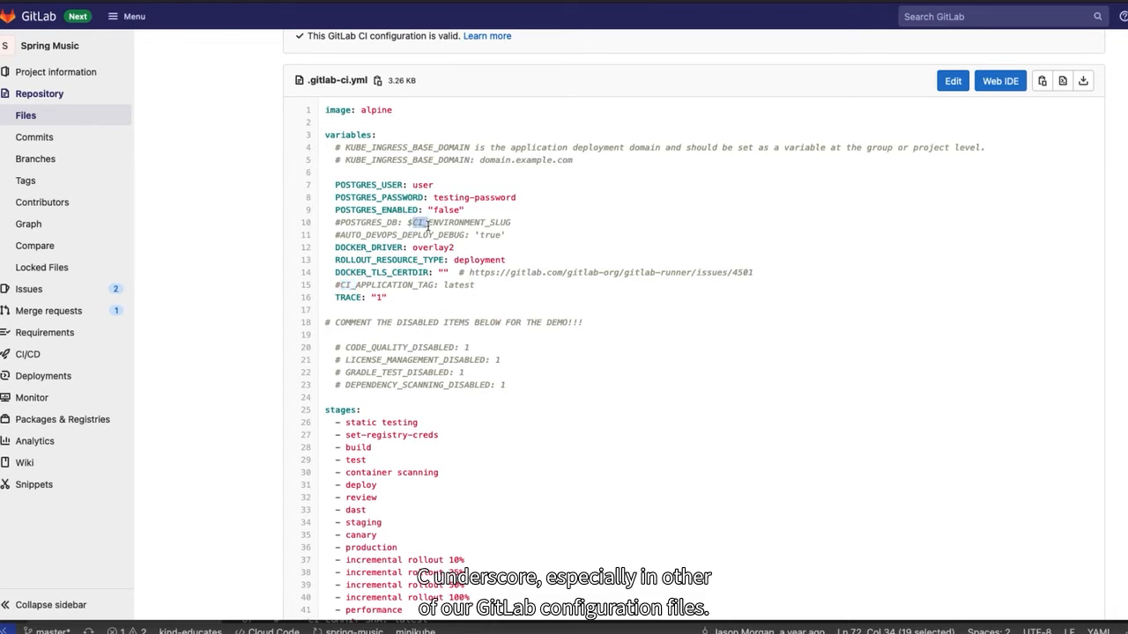
{"action": "mouse_move", "coordinate": [494, 218]}
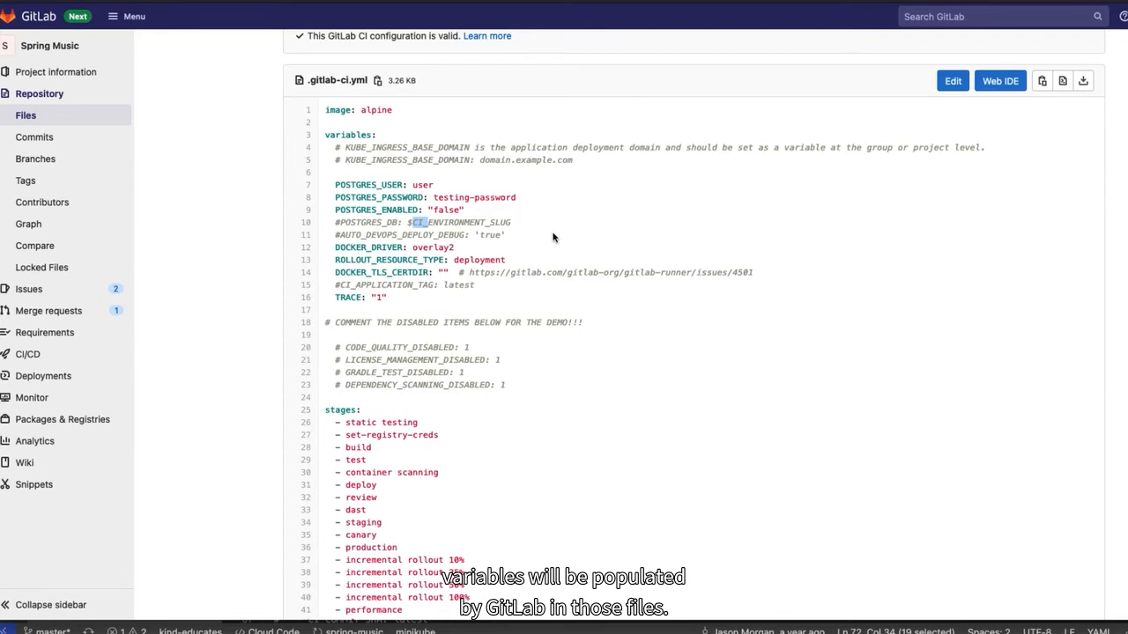
{"action": "mouse_move", "coordinate": [550, 243]}
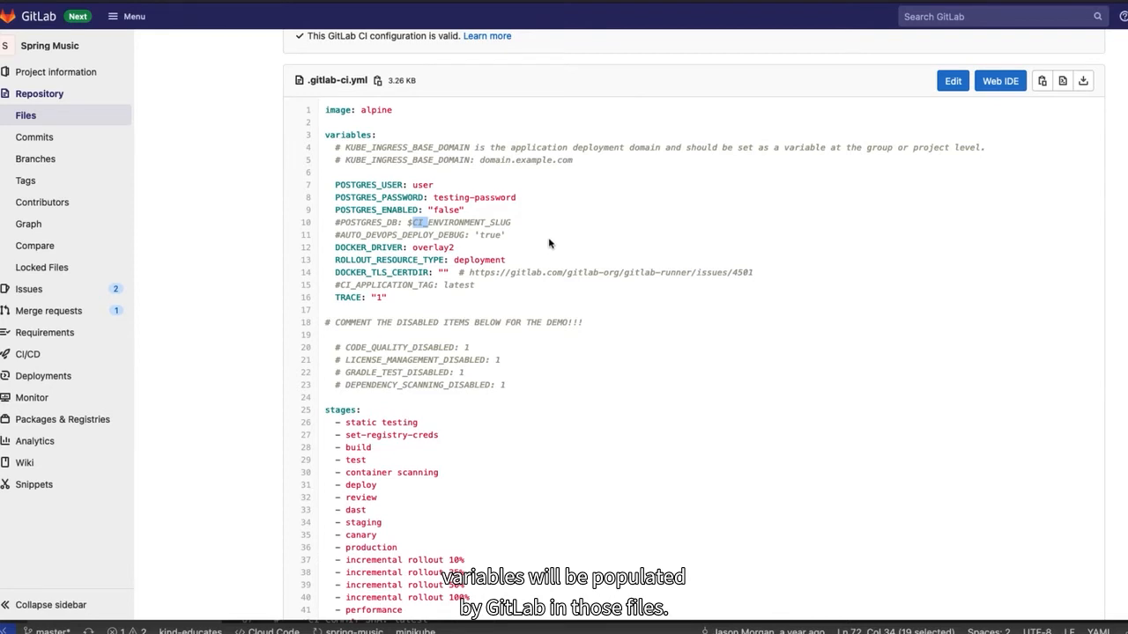
{"action": "scroll", "scroll_direction": "down", "scroll_amount": 3}
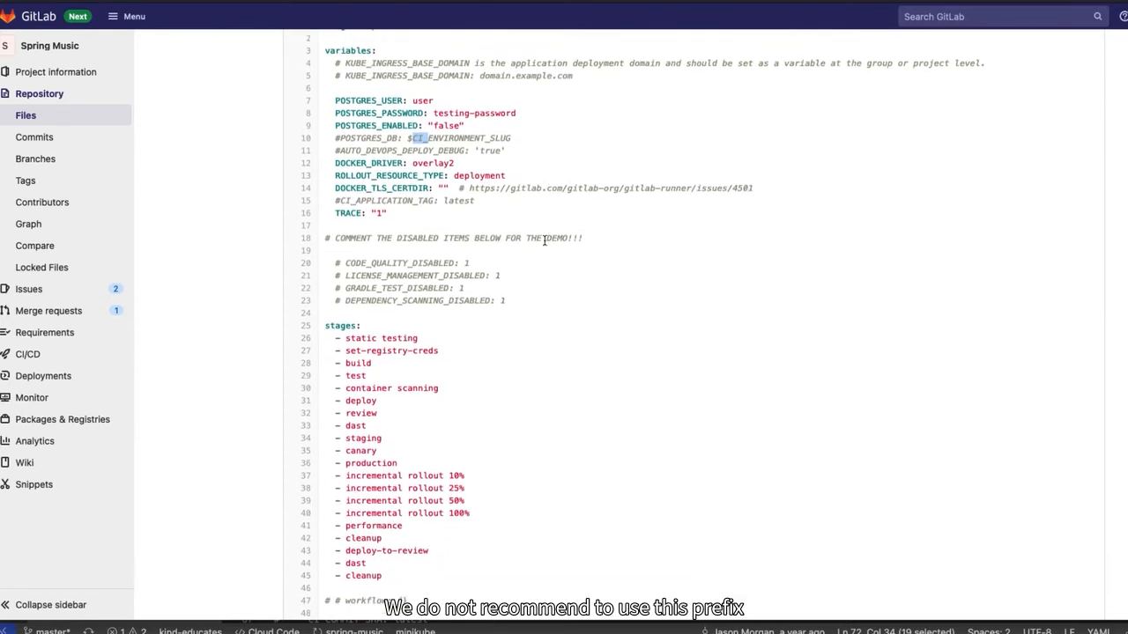
{"action": "scroll", "scroll_direction": "down", "scroll_amount": 3}
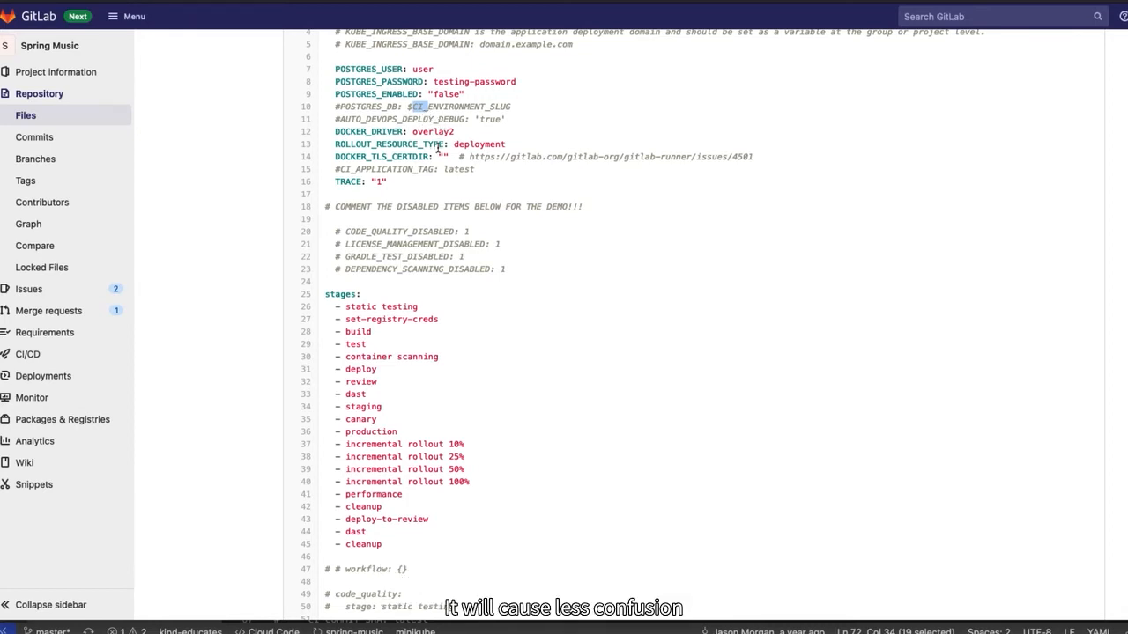
{"action": "scroll", "scroll_direction": "down", "scroll_amount": 3}
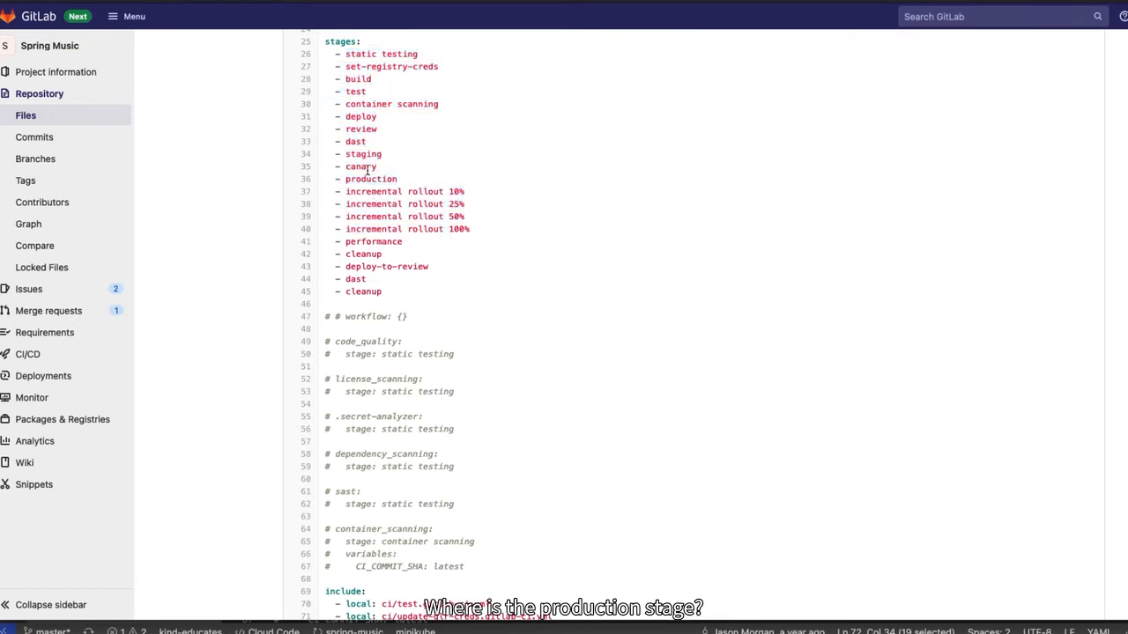
{"action": "double_click", "coordinate": [370, 180]}
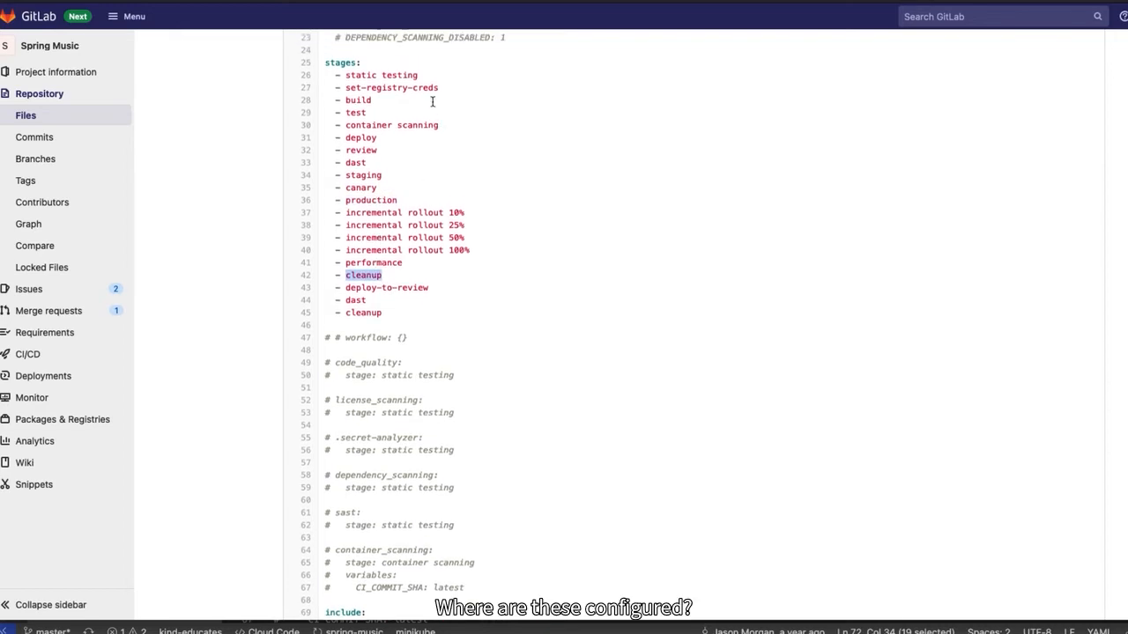
{"action": "mouse_move", "coordinate": [419, 120]}
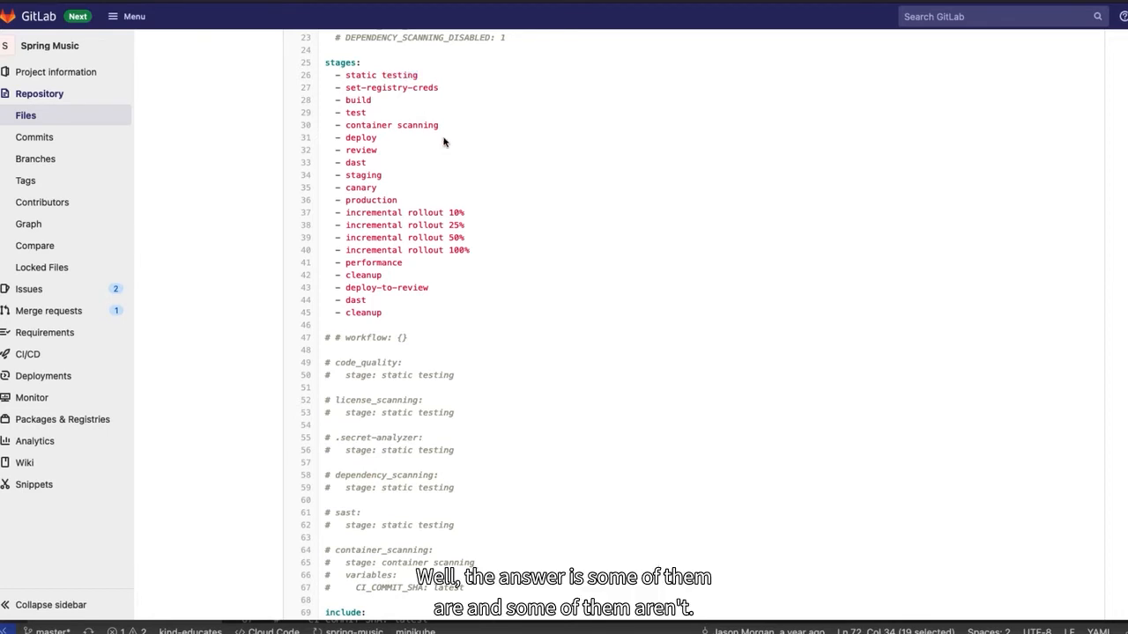
{"action": "scroll", "scroll_direction": "down", "scroll_amount": 3}
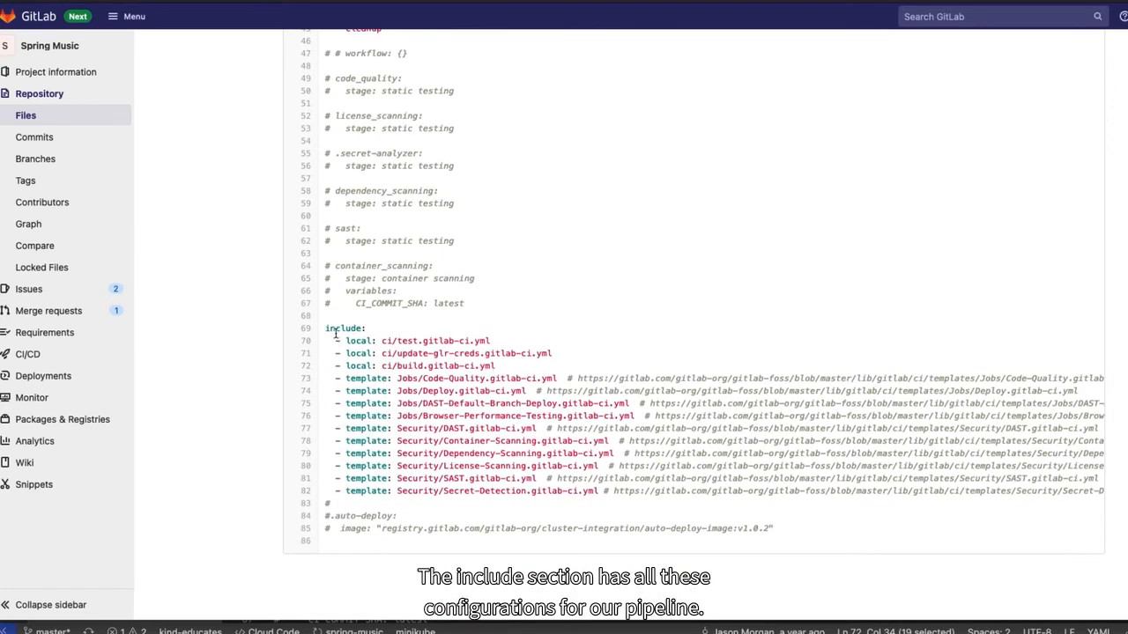
{"action": "double_click", "coordinate": [343, 328]}
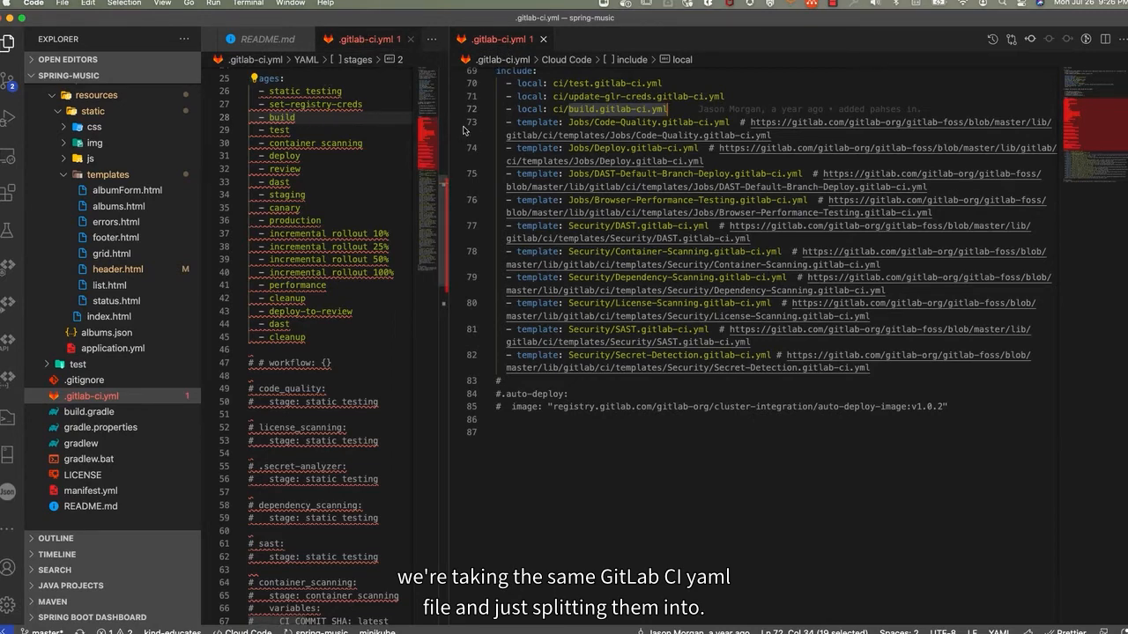
- Split .gitlab-ci.yml with its stages on the left and the include block with build-gitlab-ci.yml on the right
{"action": "scroll", "scroll_direction": "up", "scroll_amount": 3}
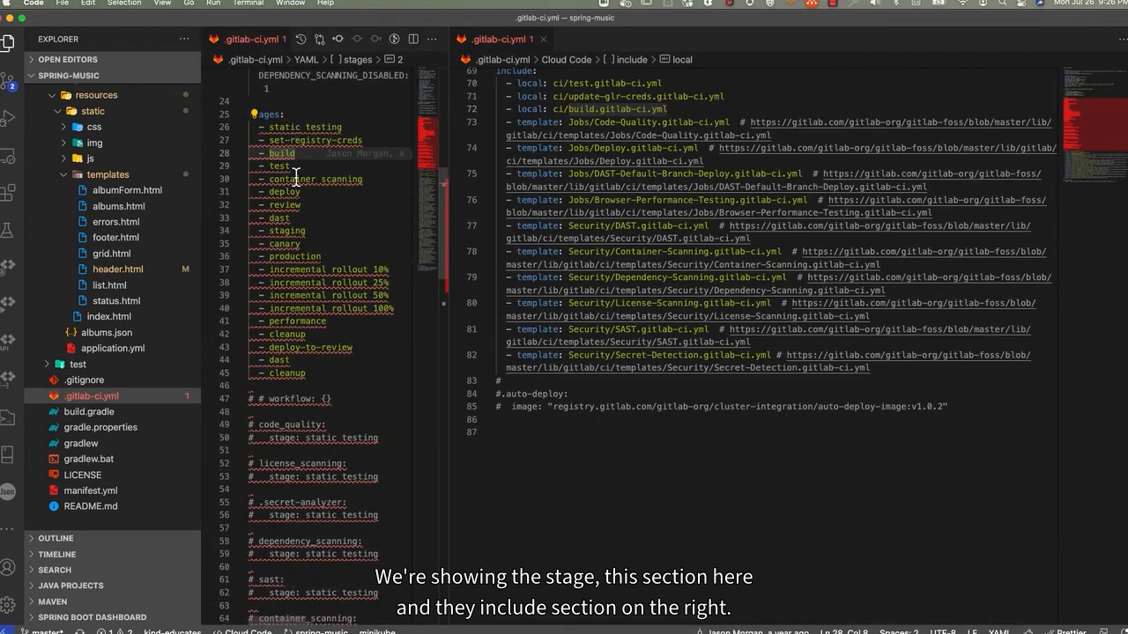
{"action": "scroll", "scroll_direction": "up", "scroll_amount": 3}
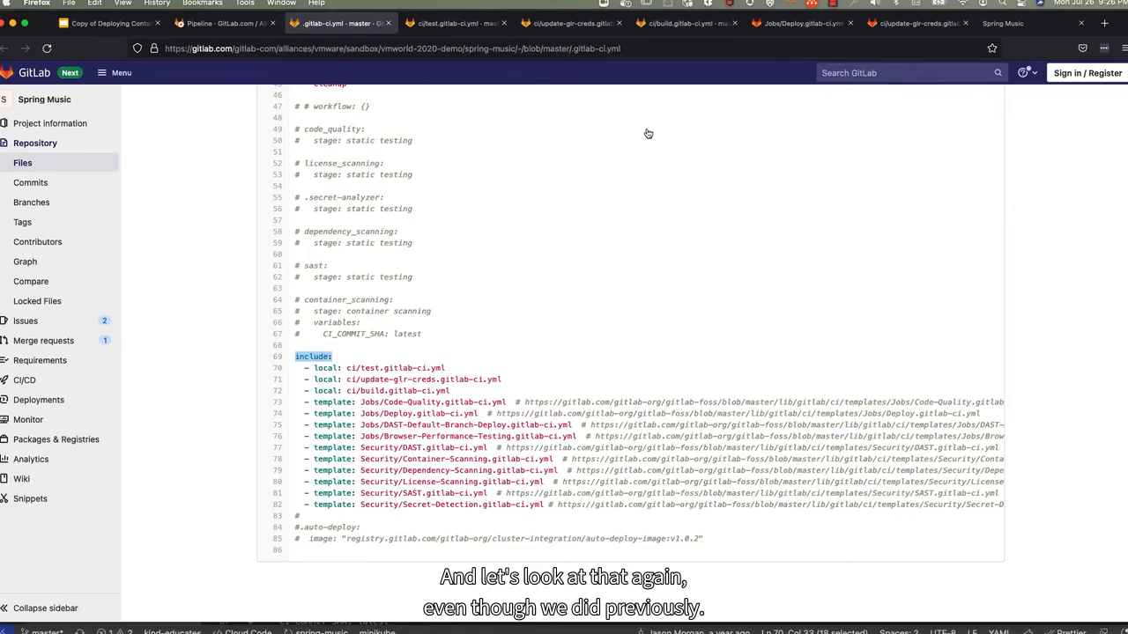
{"action": "left_click", "coordinate": [449, 23]}
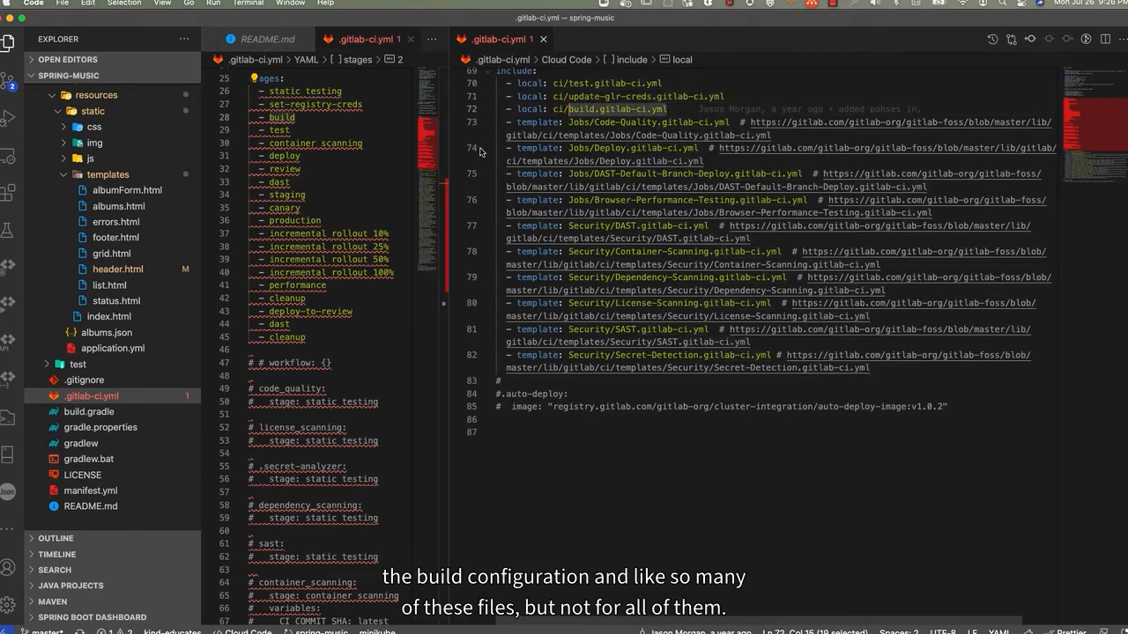
{"action": "scroll", "scroll_direction": "down", "scroll_amount": 3}
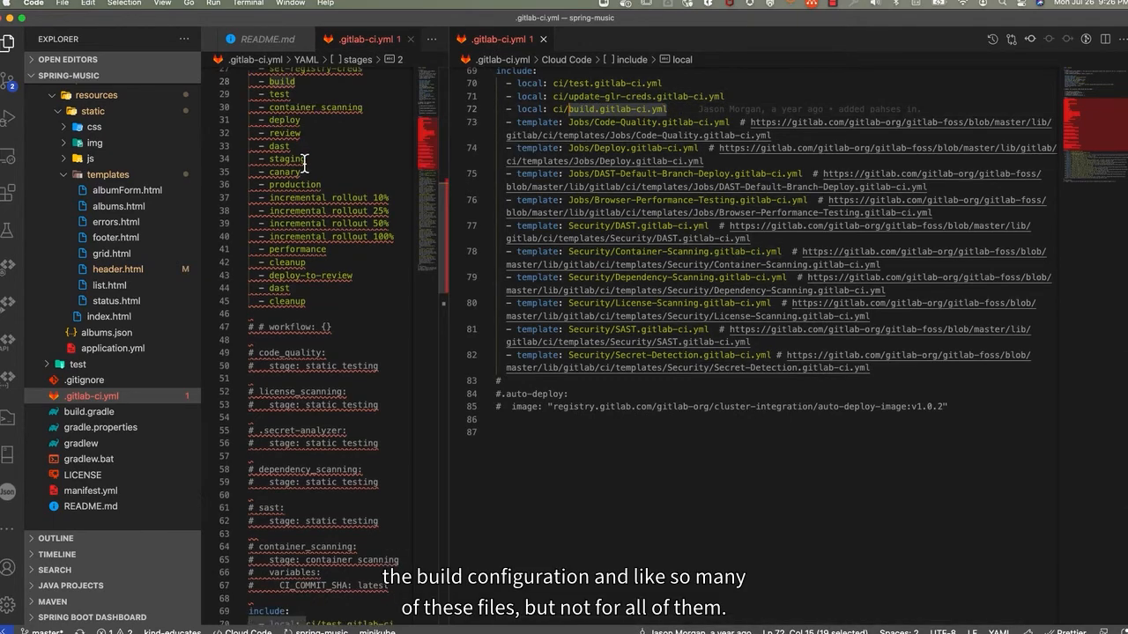
{"action": "mouse_move", "coordinate": [662, 217]}
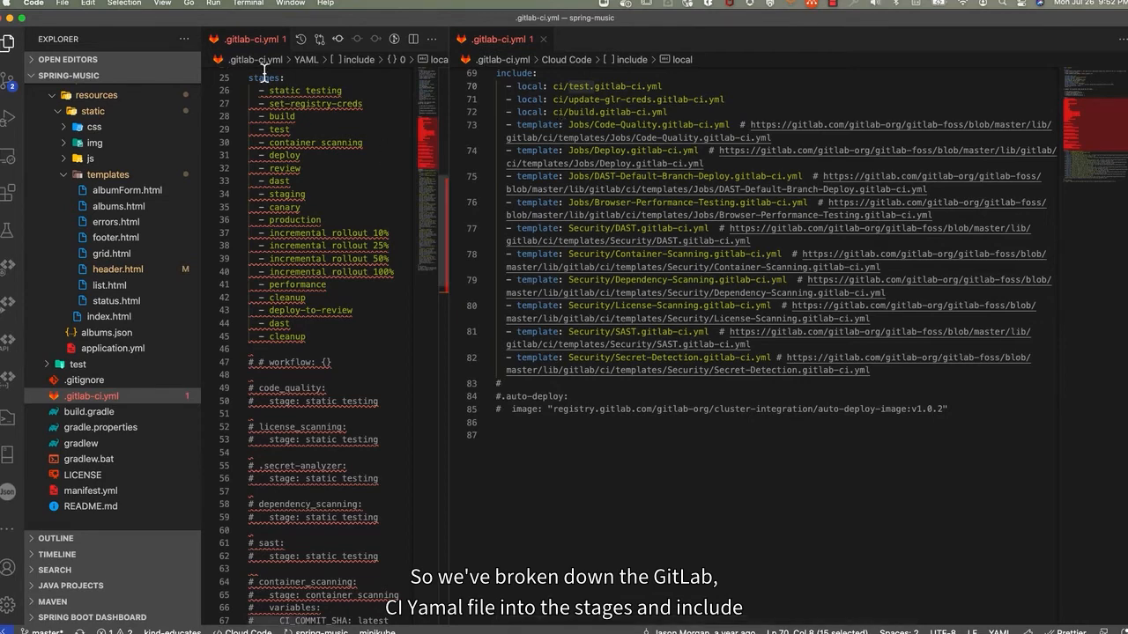
{"action": "mouse_move", "coordinate": [515, 74]}
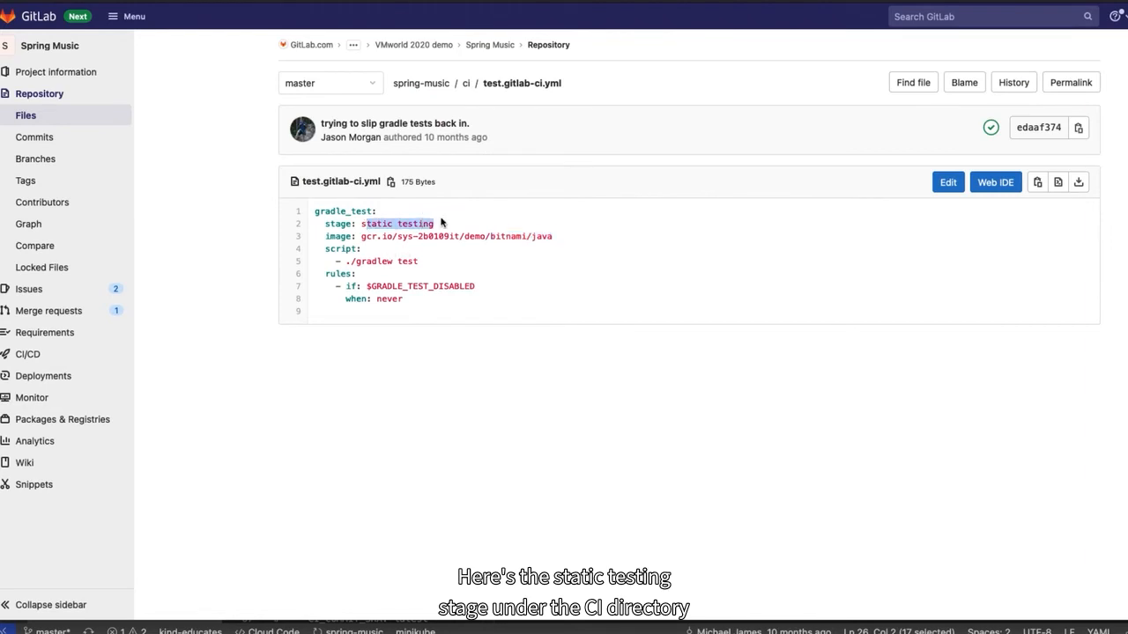
{"action": "mouse_move", "coordinate": [466, 84]}
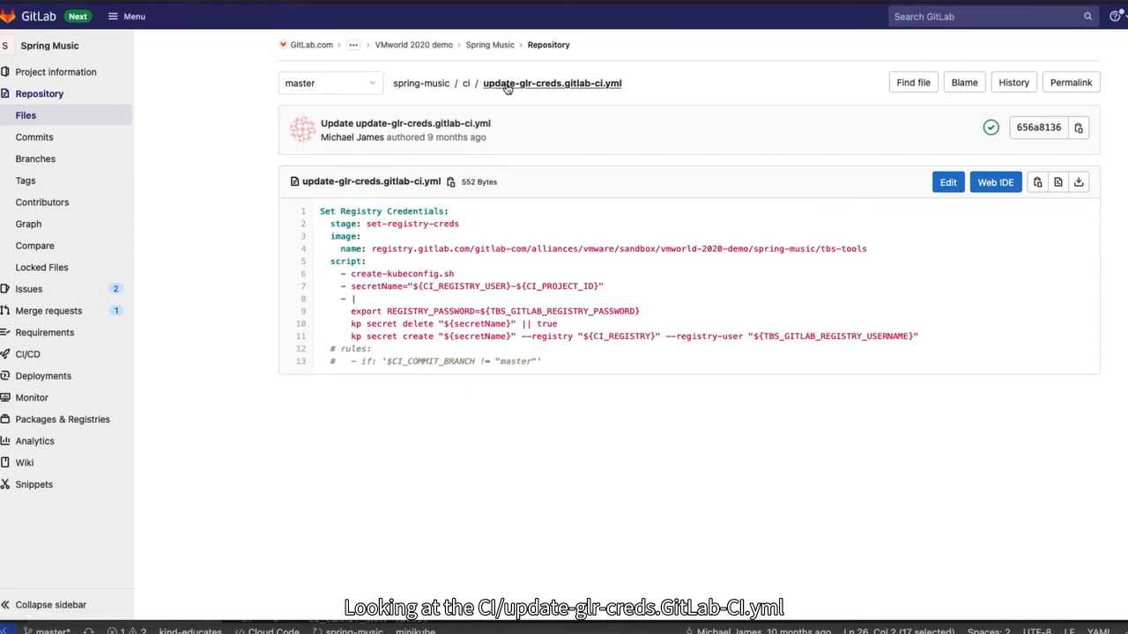
{"action": "mouse_move", "coordinate": [559, 96]}
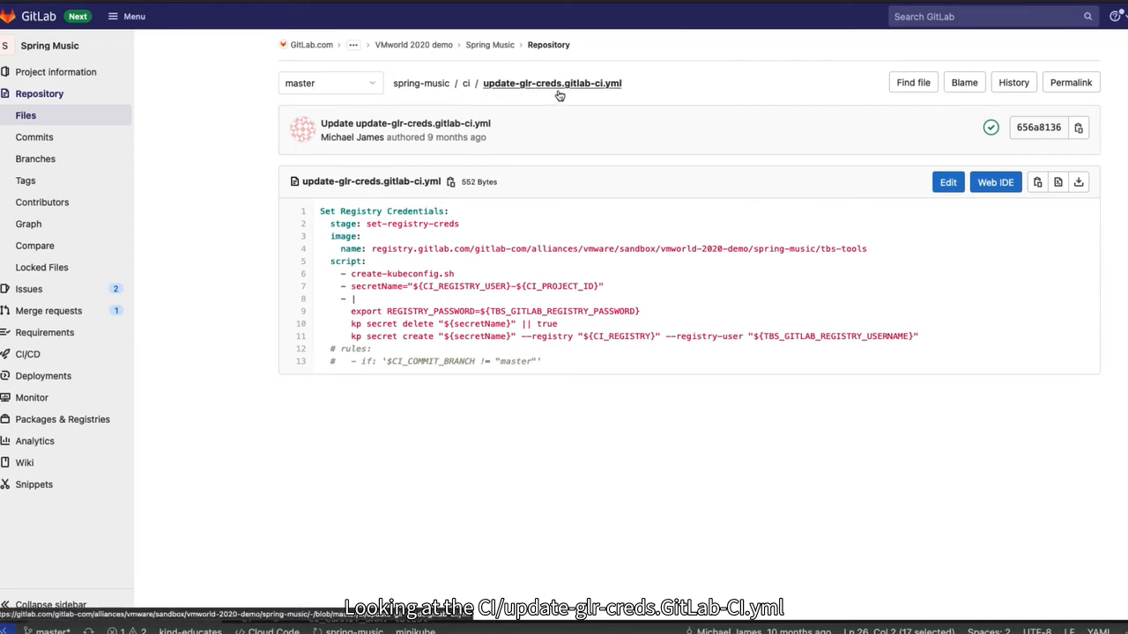
{"action": "mouse_move", "coordinate": [469, 233]}
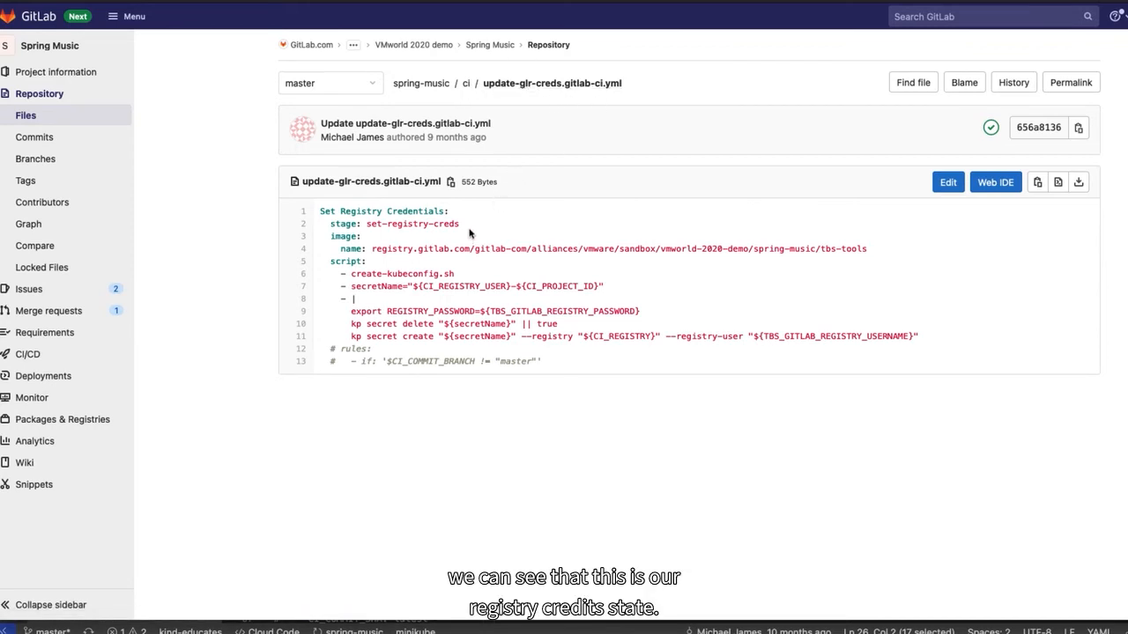
{"action": "double_click", "coordinate": [403, 222]}
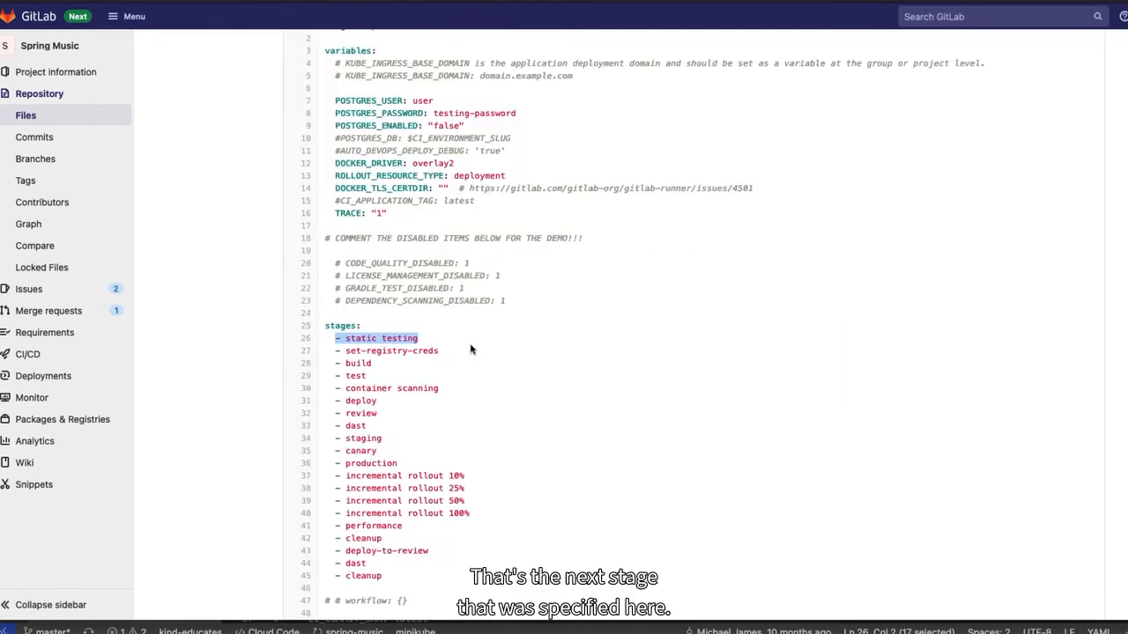
{"action": "left_click", "coordinate": [356, 363]}
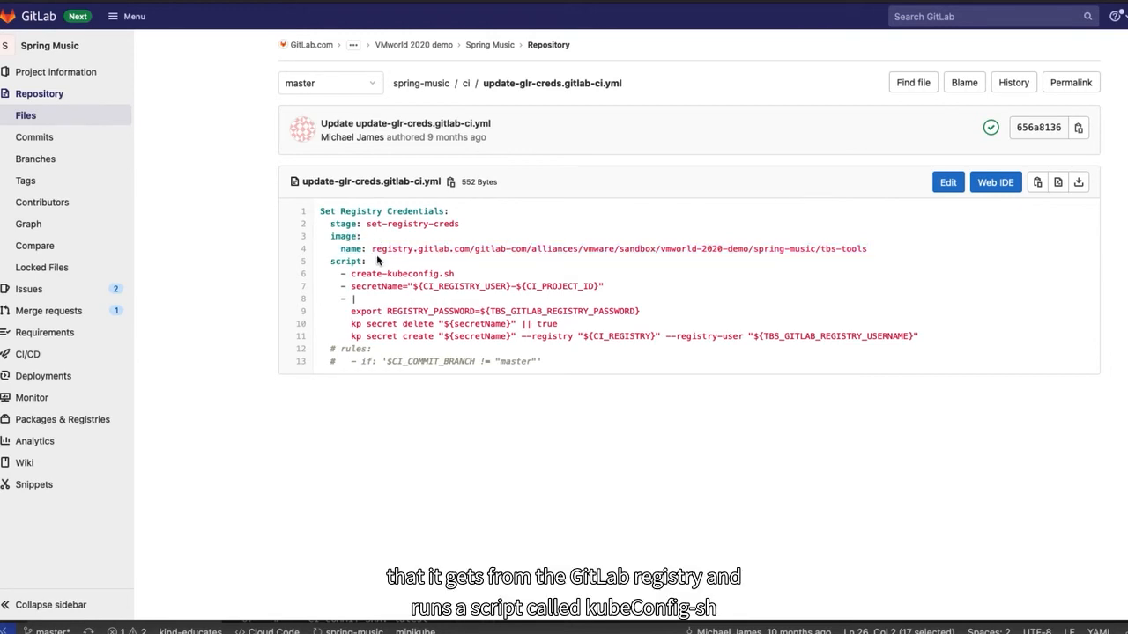
{"action": "double_click", "coordinate": [419, 248]}
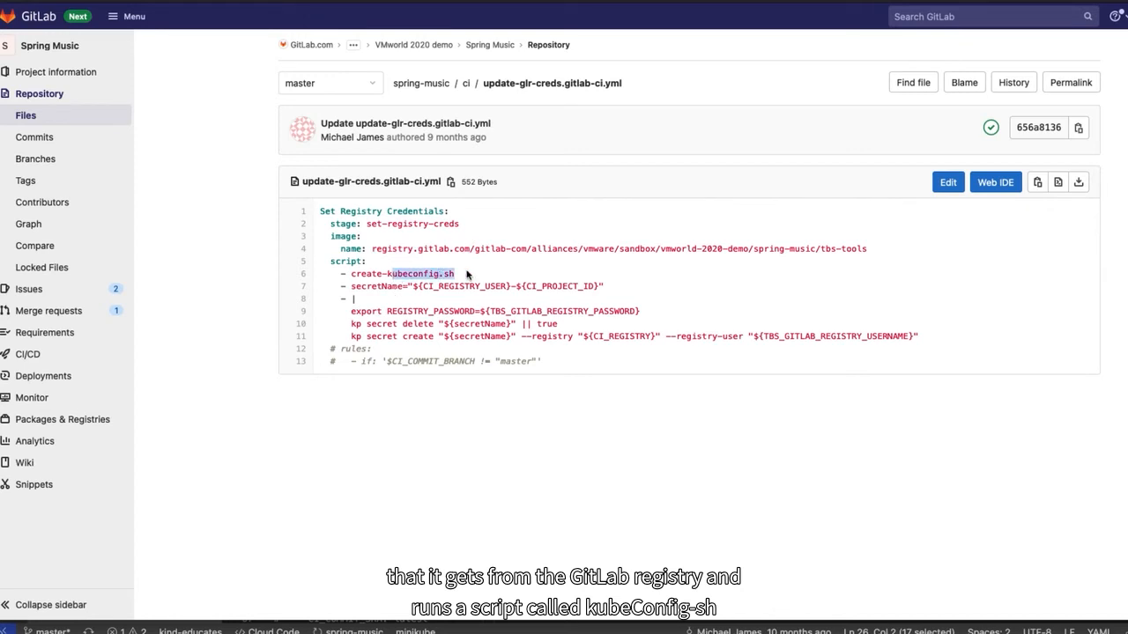
{"action": "mouse_move", "coordinate": [458, 307]}
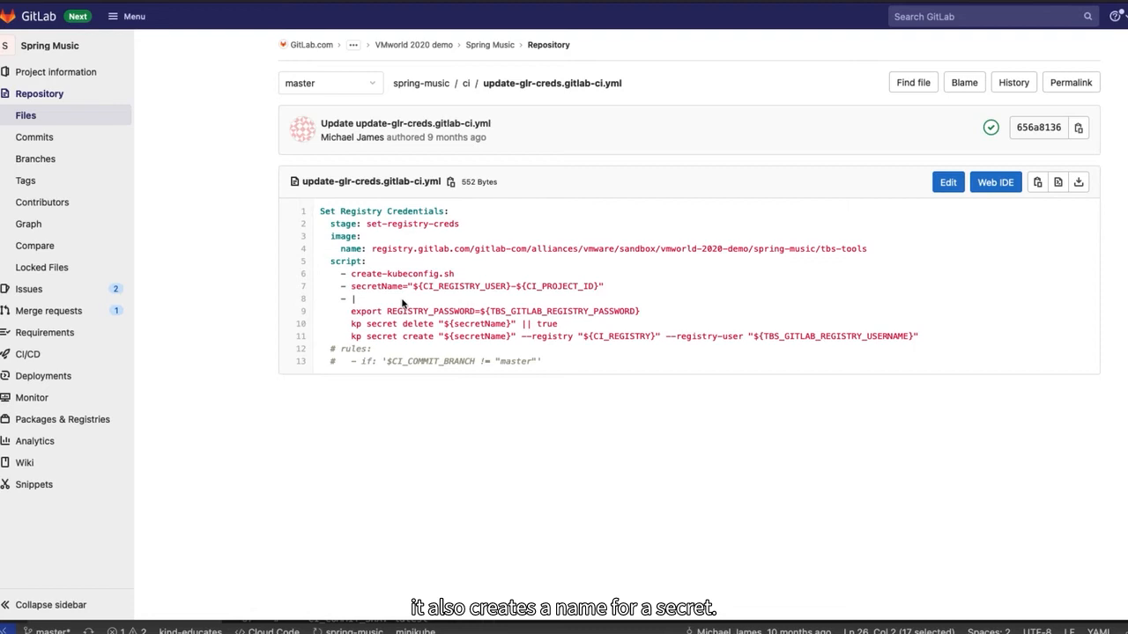
{"action": "double_click", "coordinate": [375, 285]}
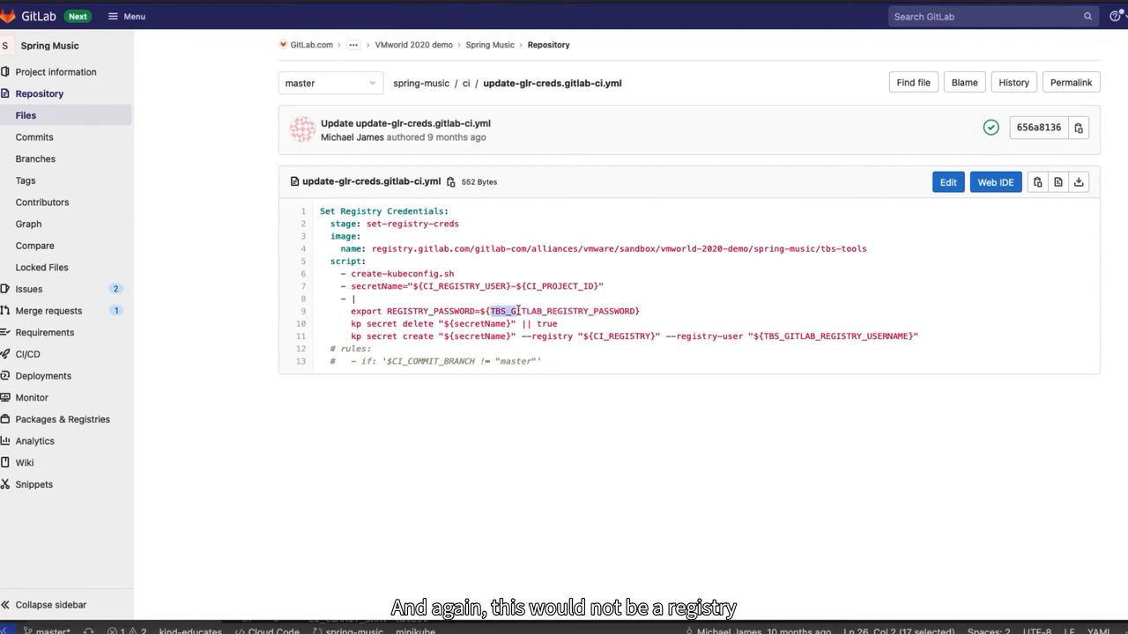
{"action": "mouse_move", "coordinate": [430, 308]}
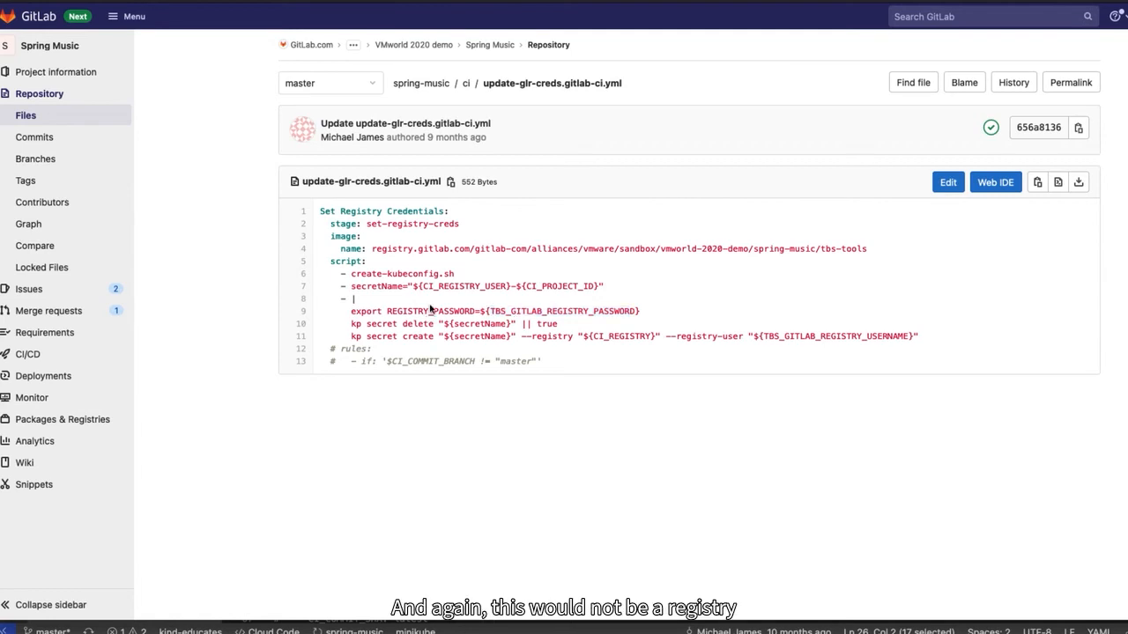
{"action": "double_click", "coordinate": [432, 310]}
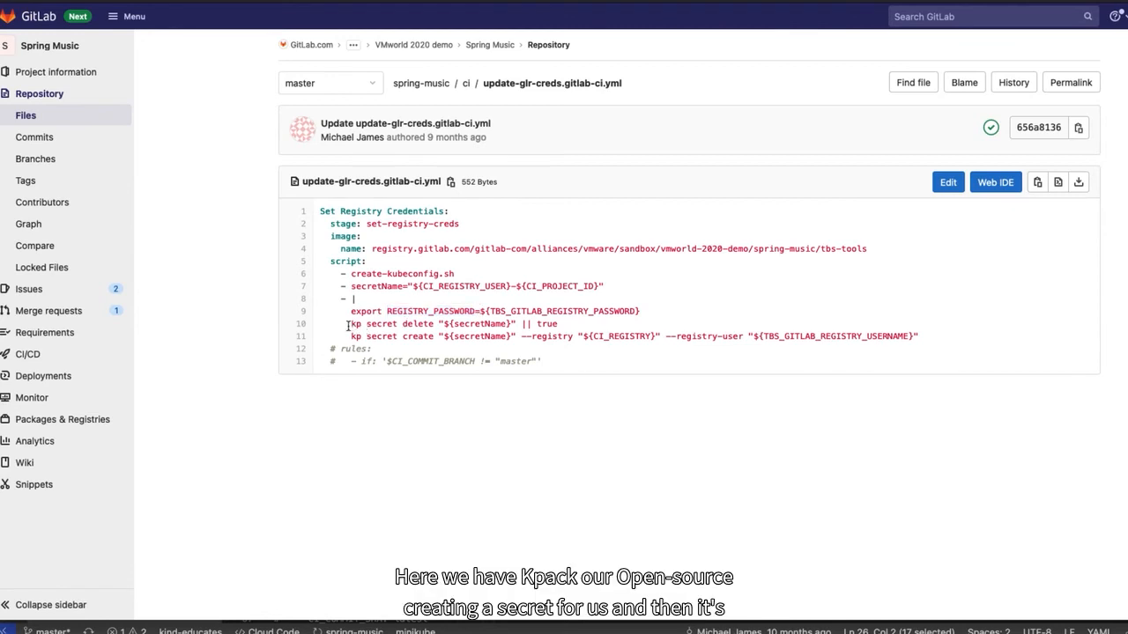
{"action": "double_click", "coordinate": [356, 324]}
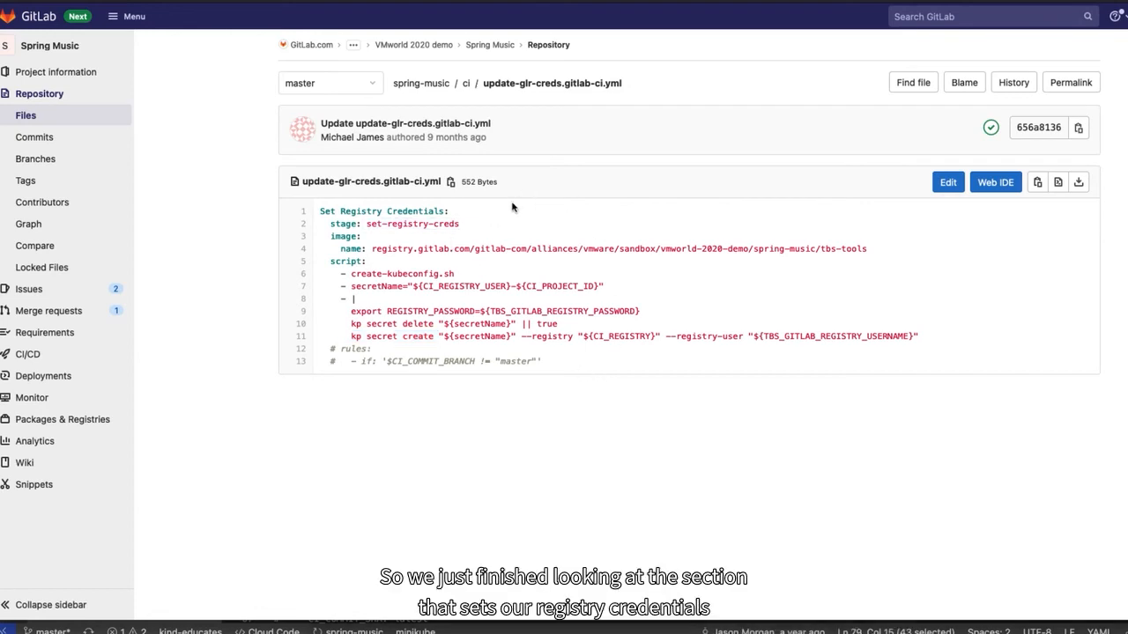
{"action": "double_click", "coordinate": [427, 222]}
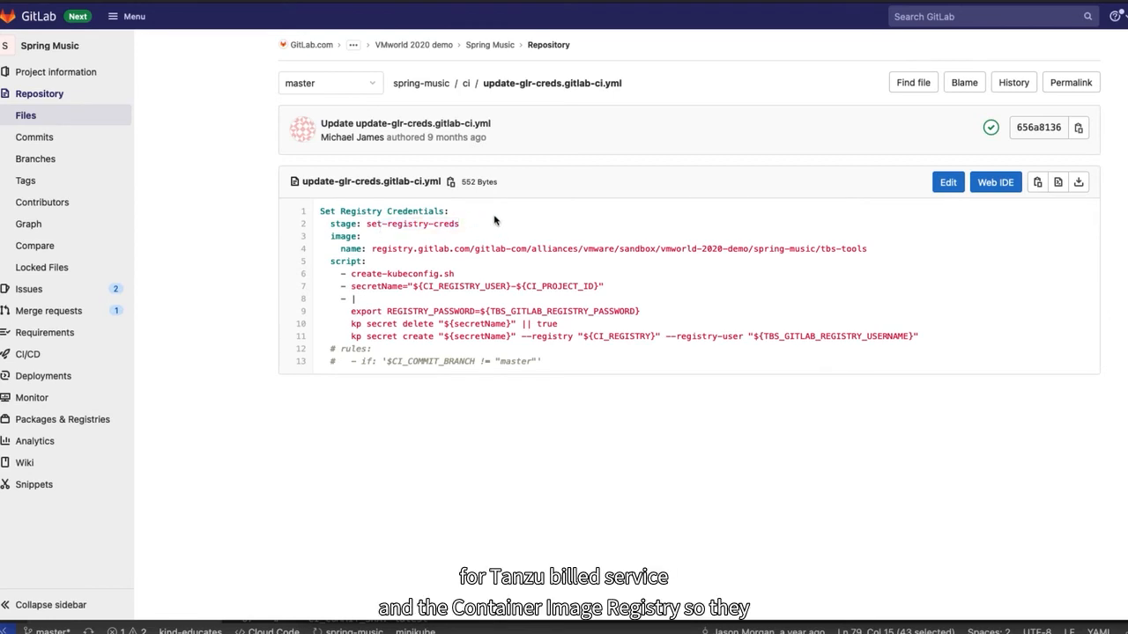
{"action": "mouse_move", "coordinate": [504, 320]}
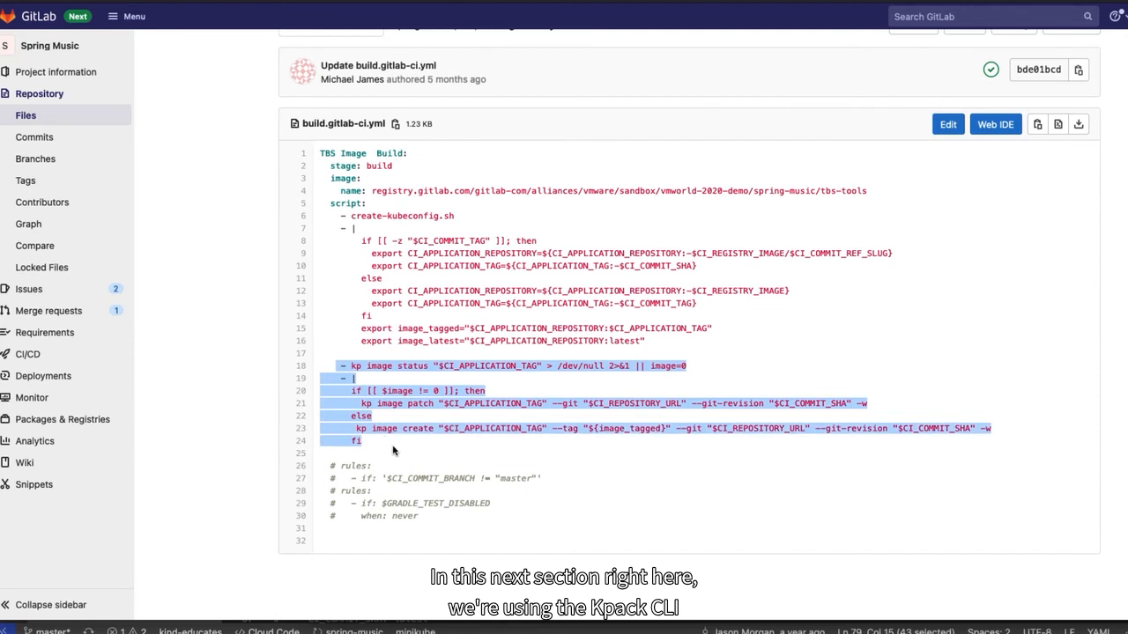
- Review ci/build.gitlab-ci.yml's kp image create/patch steps, then return to the root stages list
{"action": "left_click", "coordinate": [378, 356]}
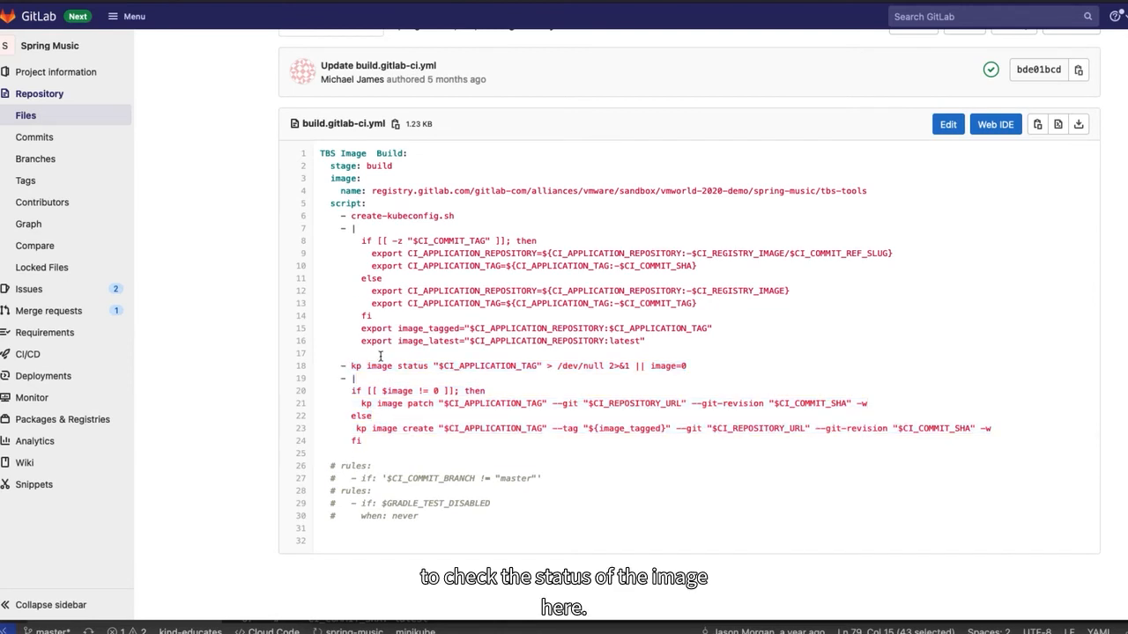
{"action": "mouse_move", "coordinate": [383, 375]}
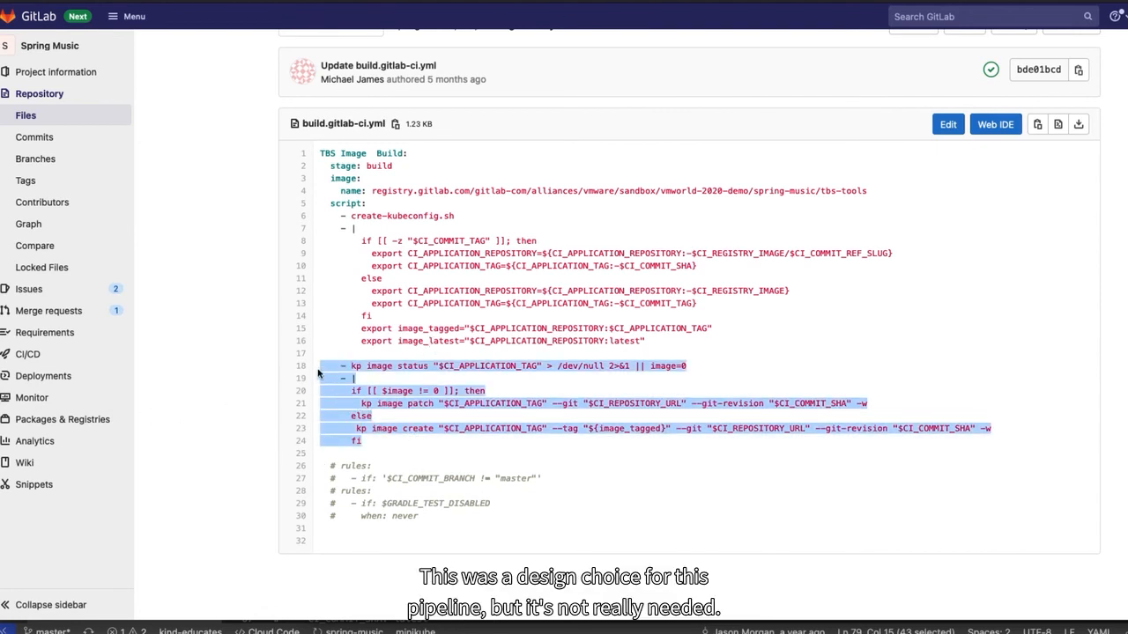
{"action": "mouse_move", "coordinate": [402, 380]}
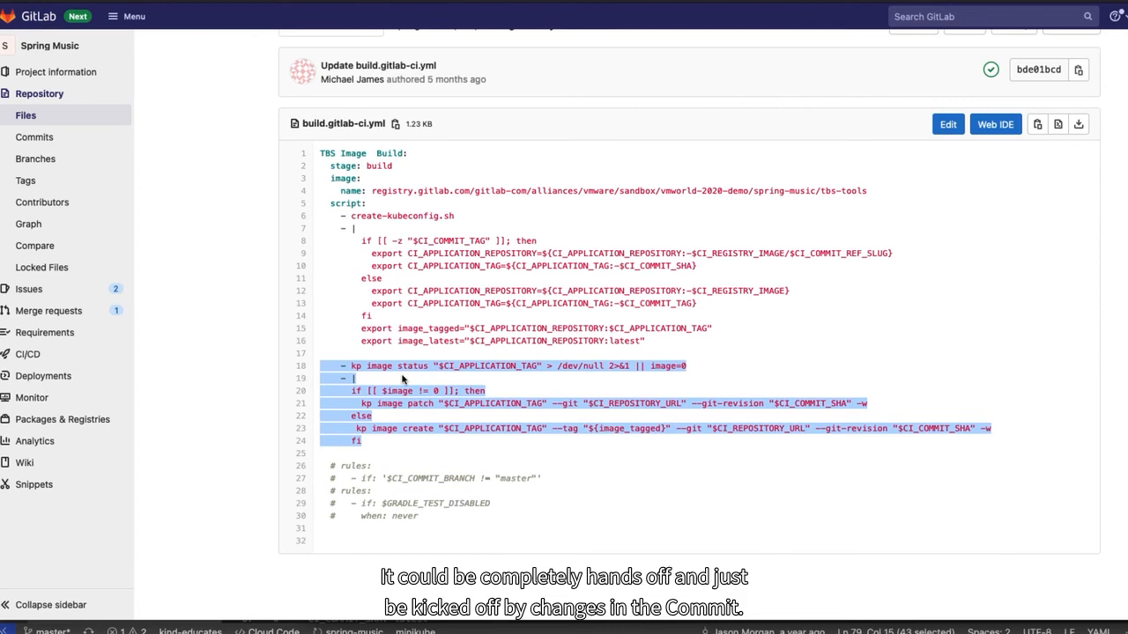
{"action": "mouse_move", "coordinate": [347, 289]}
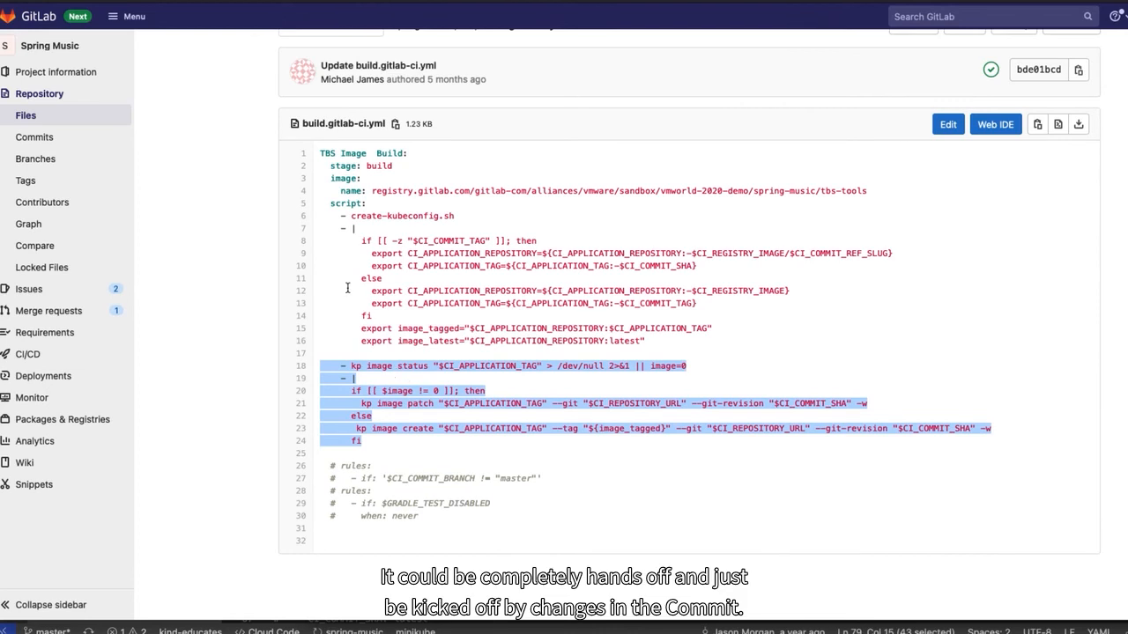
{"action": "mouse_move", "coordinate": [338, 229]}
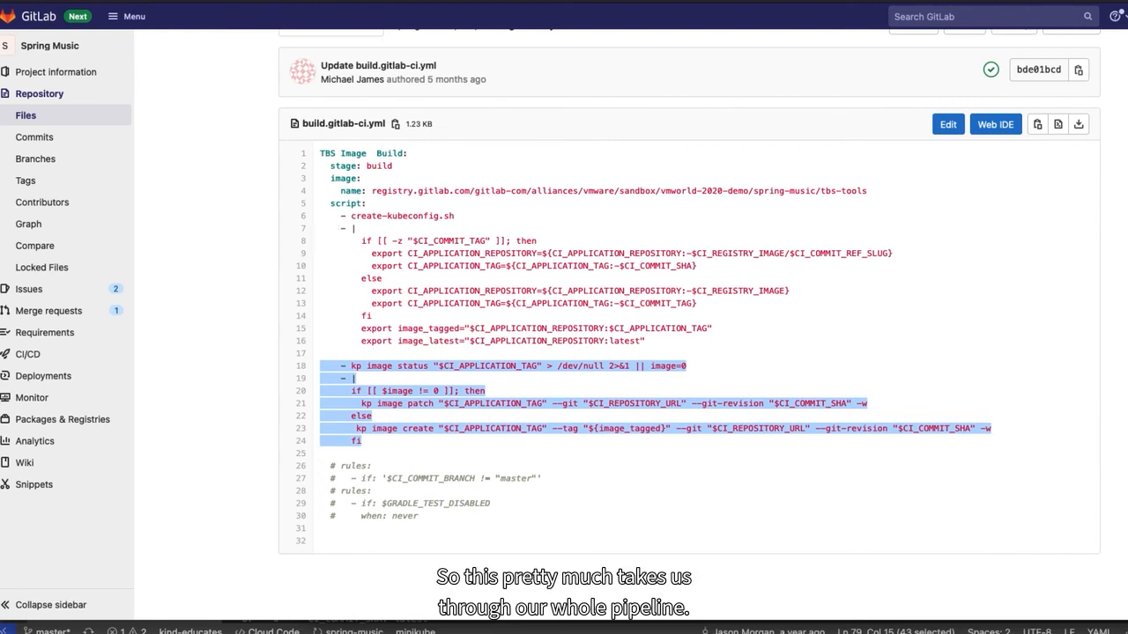
{"action": "scroll", "scroll_direction": "up", "scroll_amount": 3}
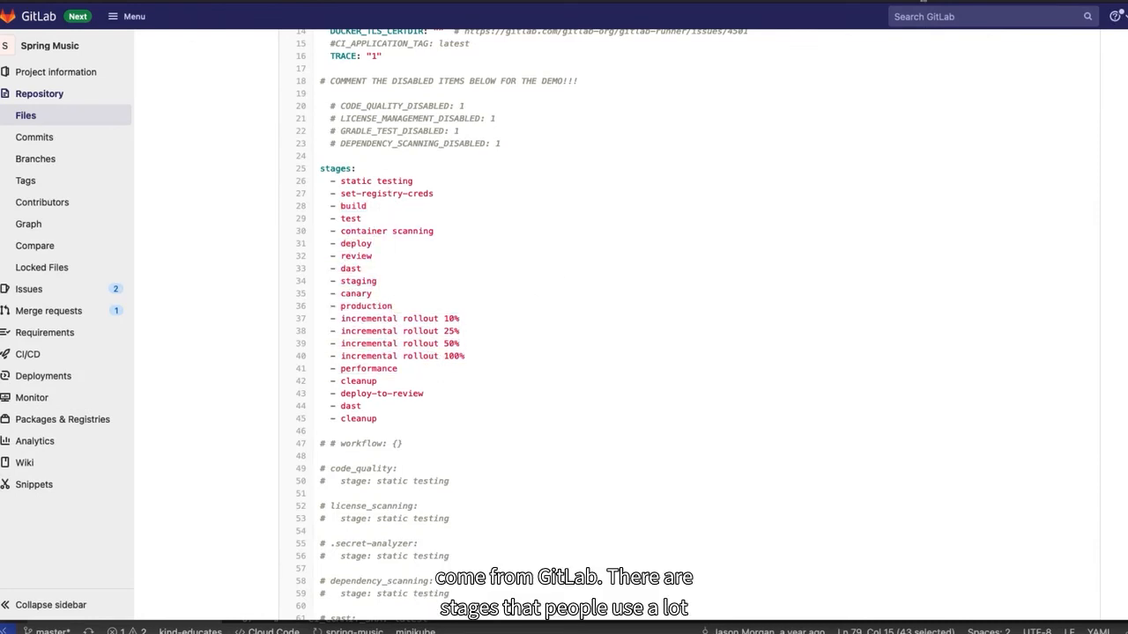
{"action": "mouse_move", "coordinate": [456, 356]}
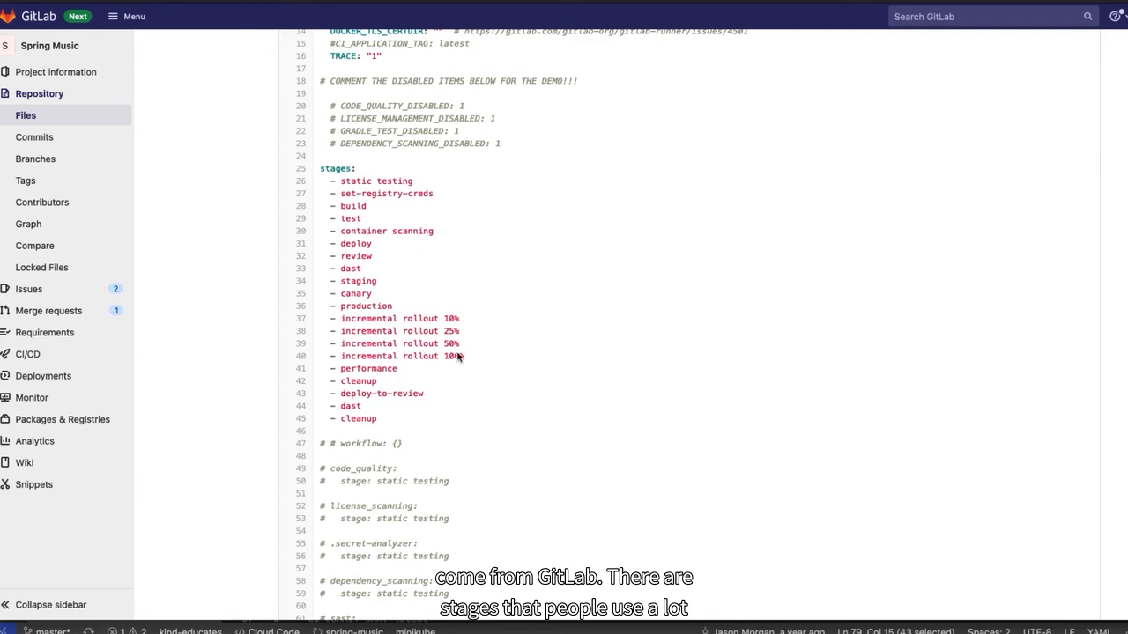
{"action": "mouse_move", "coordinate": [472, 368]}
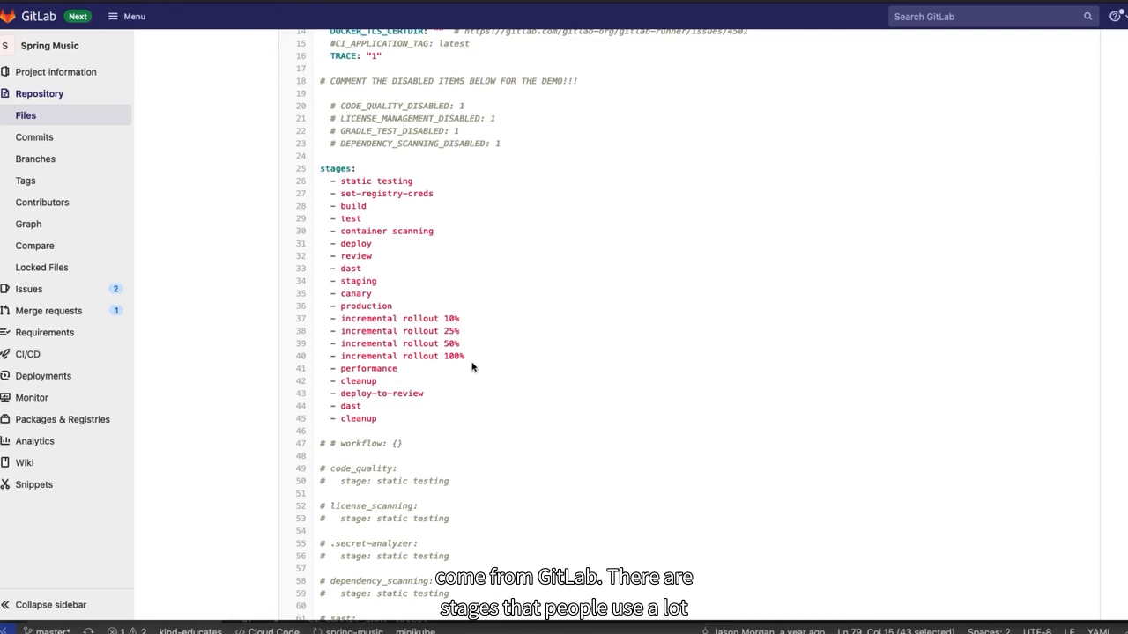
{"action": "mouse_move", "coordinate": [519, 273]}
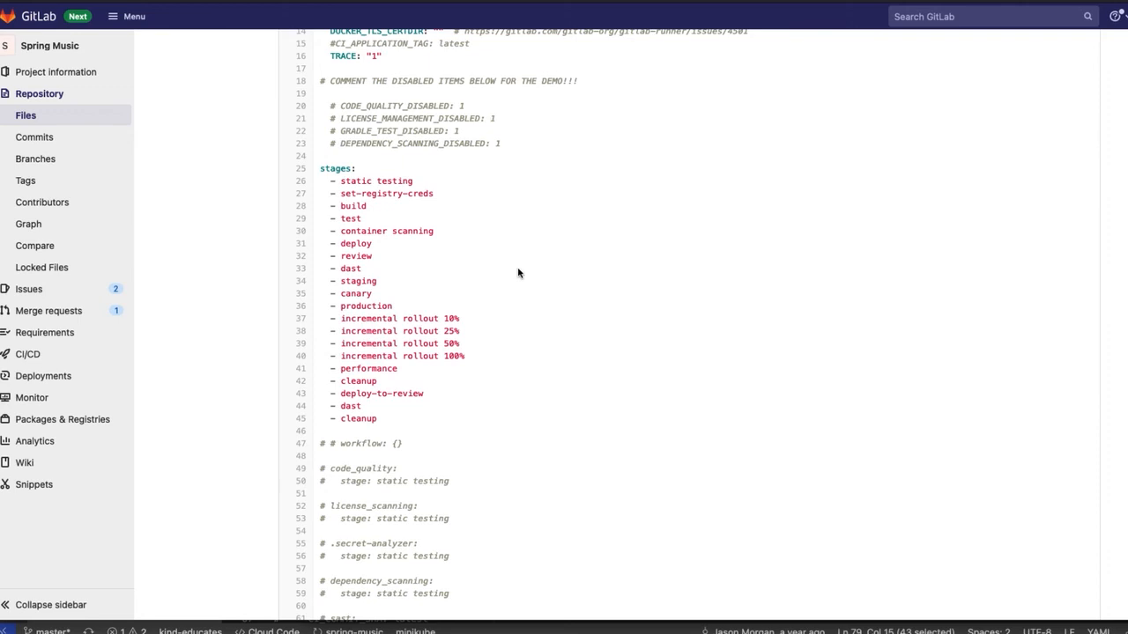
{"action": "mouse_move", "coordinate": [338, 288]}
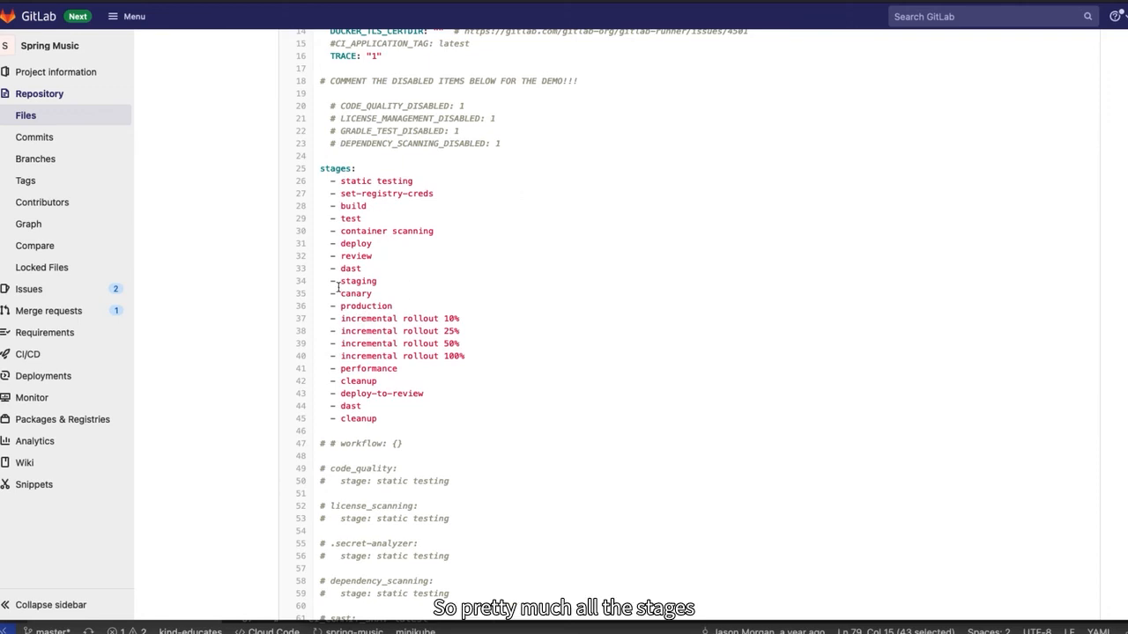
- Highlight part of the main .gitlab-ci.yml stages list and scroll through the remaining stages
{"action": "left_click_drag", "start_coordinate": [356, 268], "coordinate": [431, 393]}
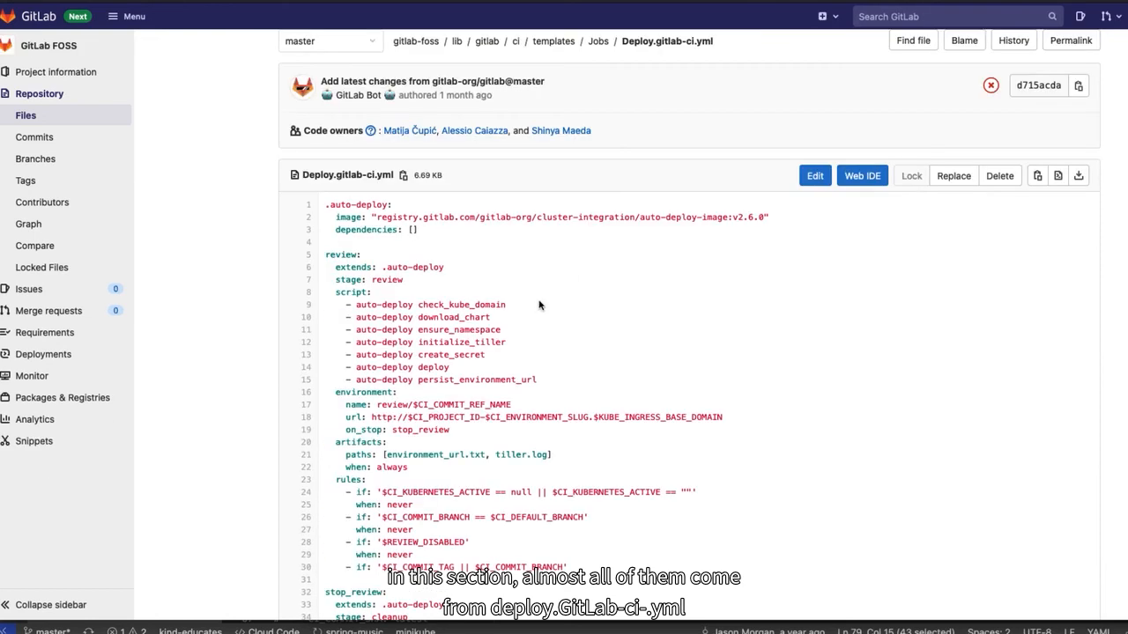
{"action": "scroll", "scroll_direction": "up", "scroll_amount": 3}
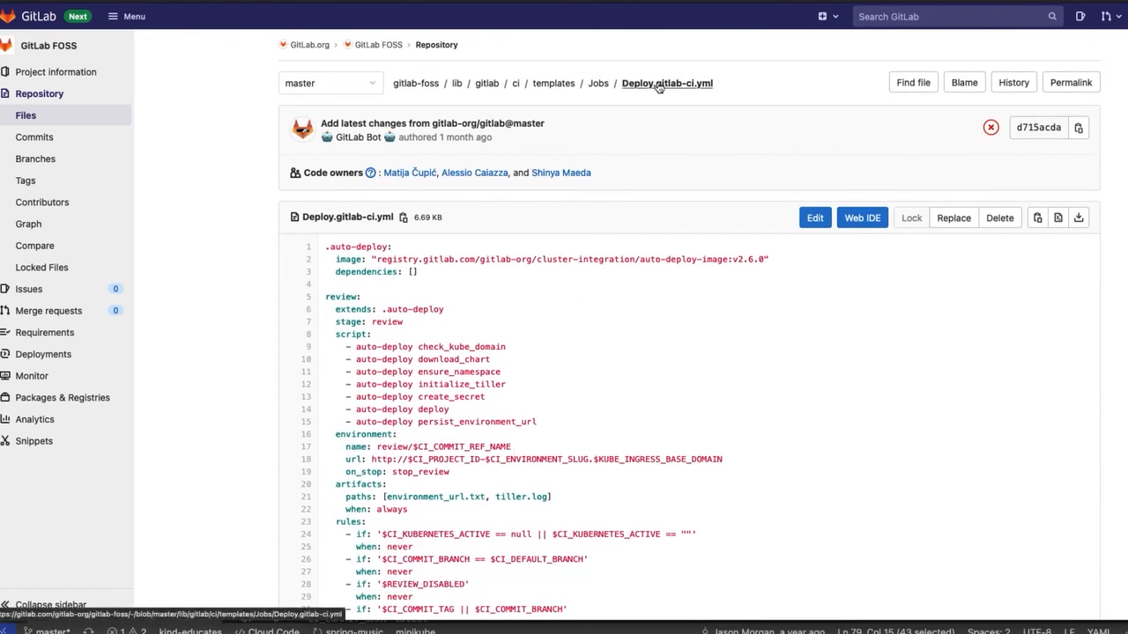
{"action": "scroll", "scroll_direction": "down", "scroll_amount": 3}
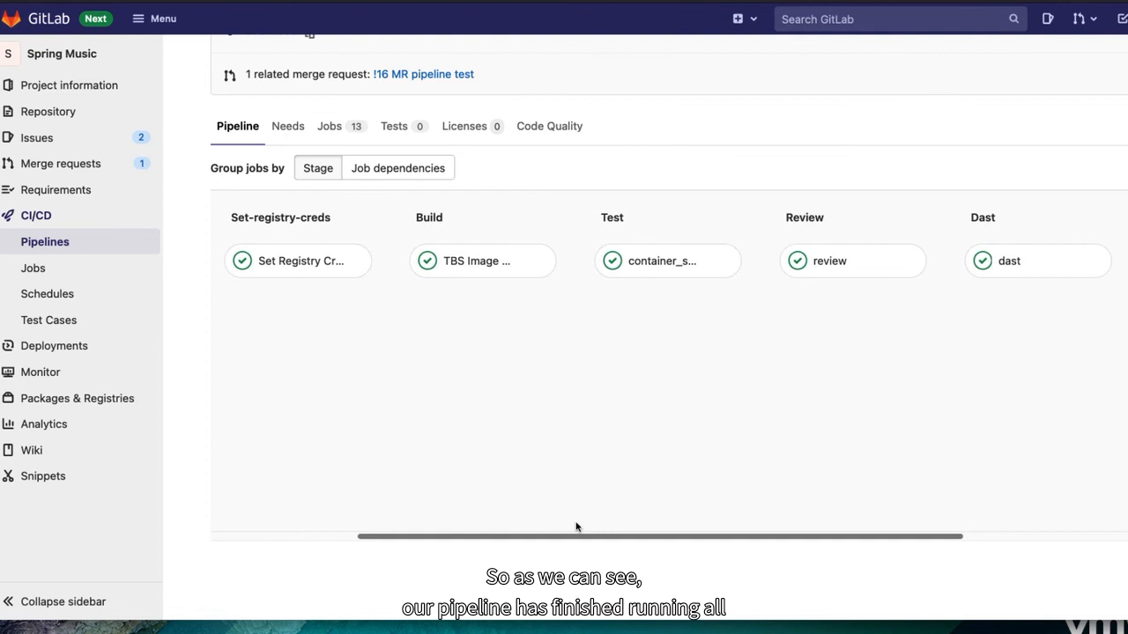
- Scroll the finished pipeline's stage graph across all passed stages, Set-registry-creds through Performance
{"action": "scroll", "scroll_direction": "right", "scroll_amount": 3}
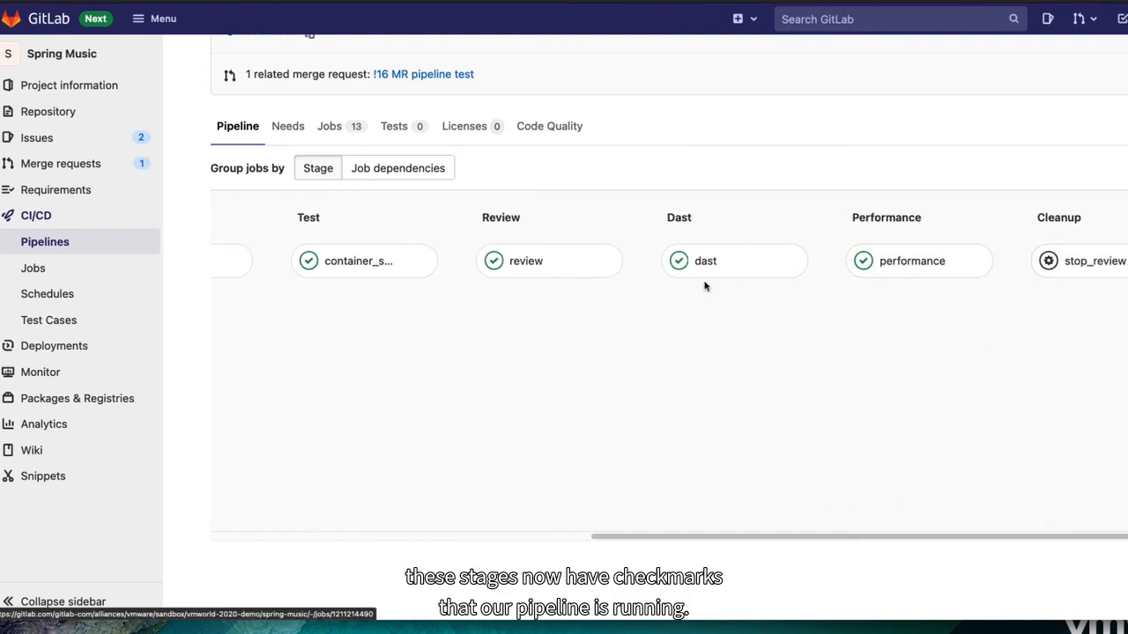
{"action": "mouse_move", "coordinate": [672, 545]}
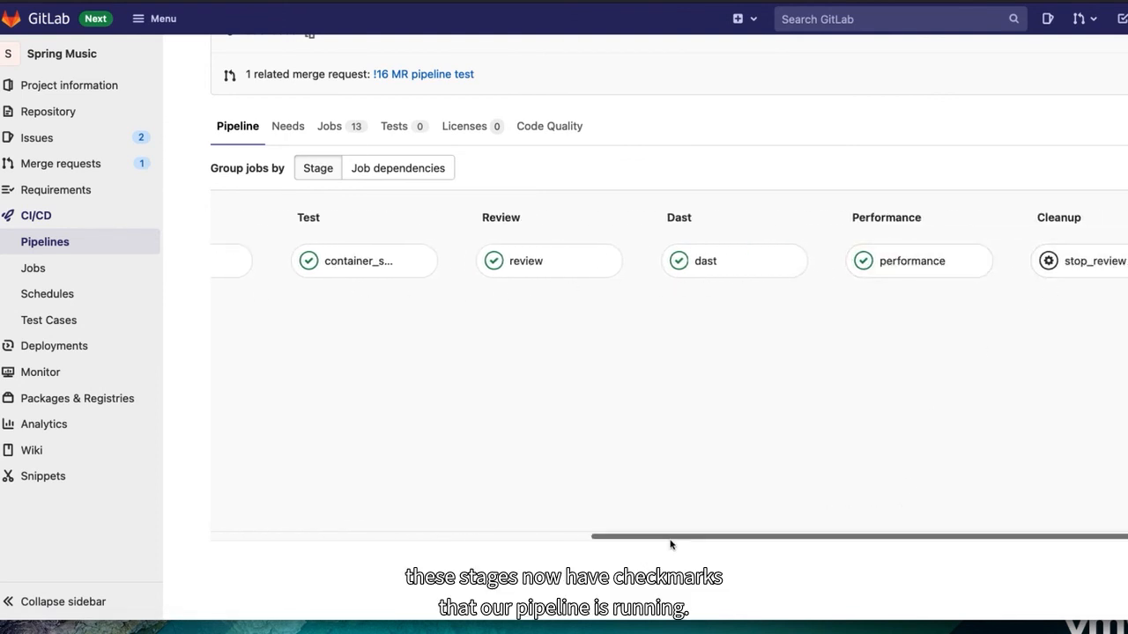
{"action": "scroll", "scroll_direction": "left", "scroll_amount": 3}
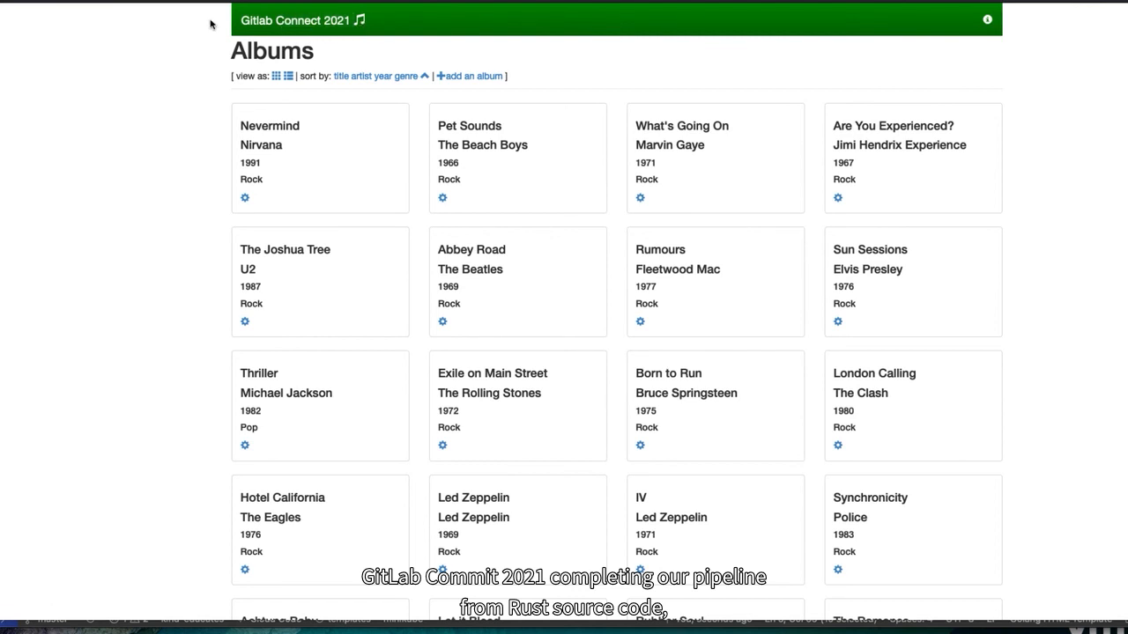
{"action": "mouse_move", "coordinate": [222, 14]}
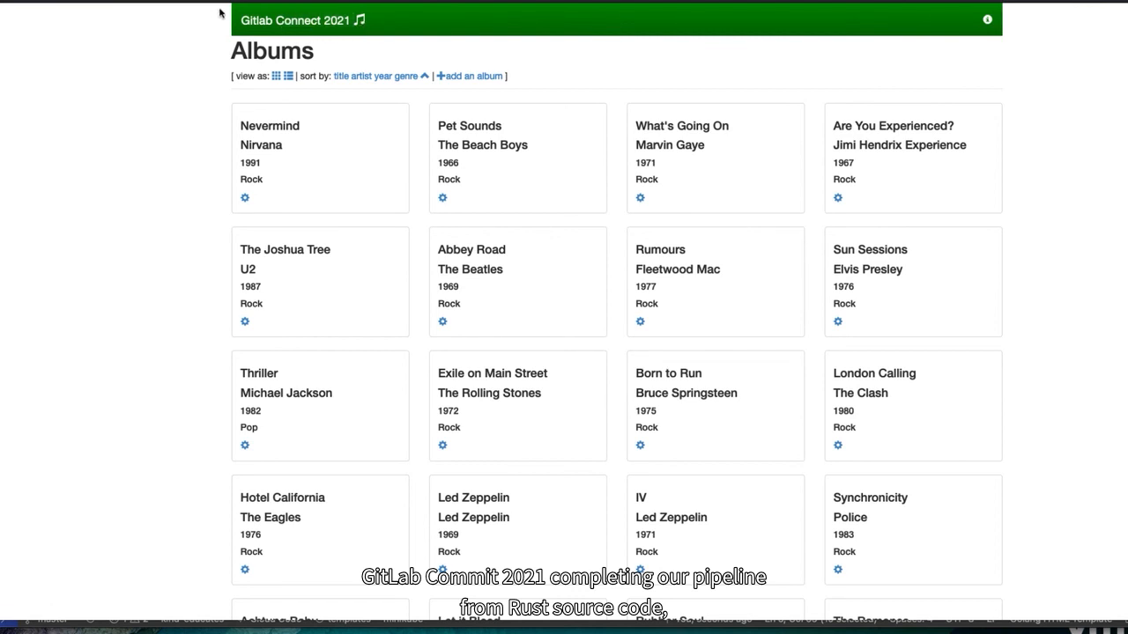